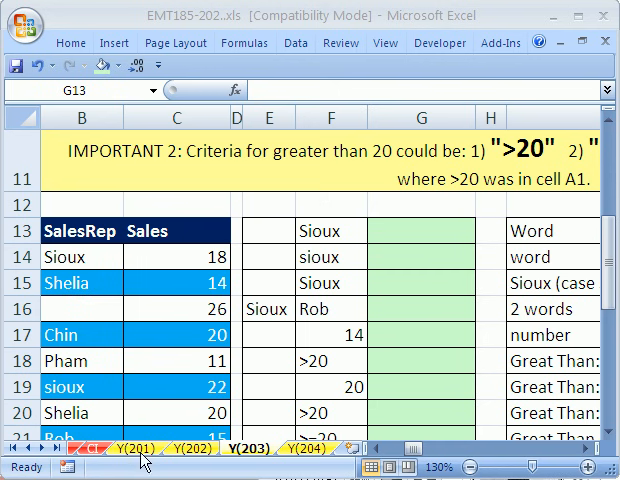
mouse_move(212, 460)
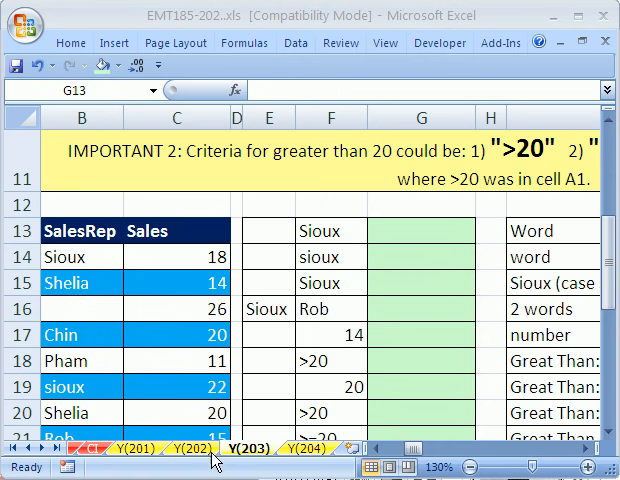
mouse_move(506, 376)
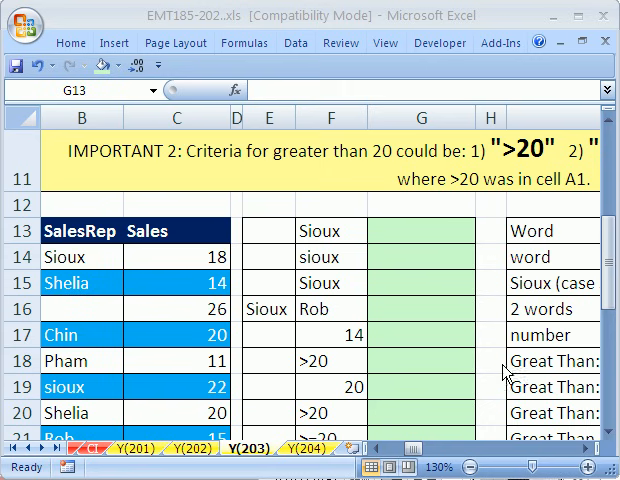
mouse_move(524, 312)
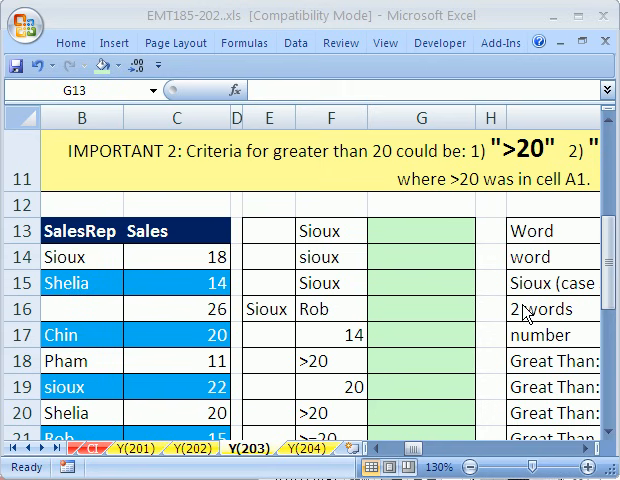
Step: Review the named ranges, selecting the sales values in column C
left_click(420, 230)
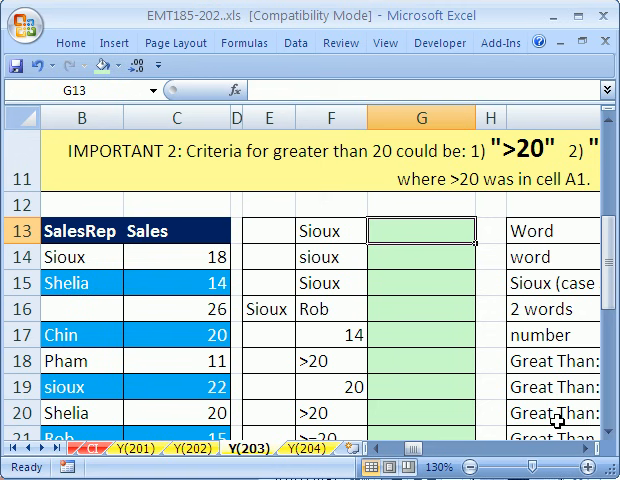
mouse_move(398, 230)
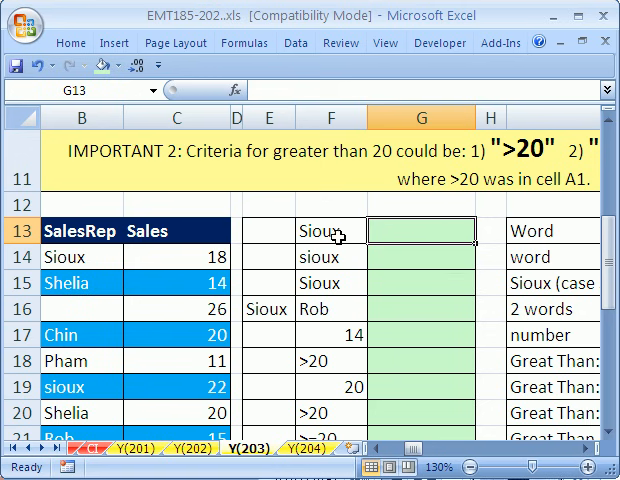
mouse_move(330, 282)
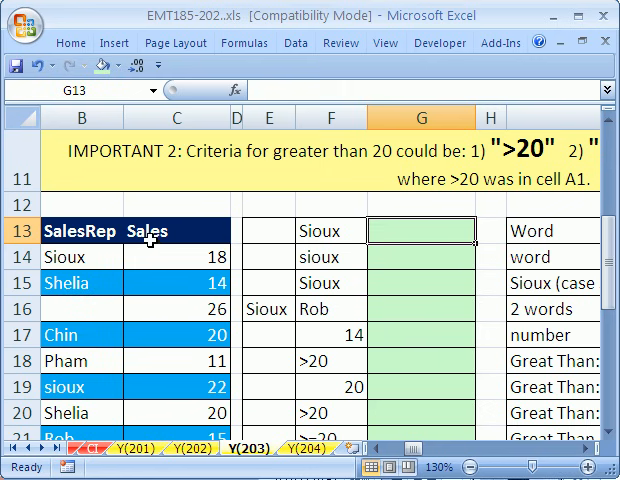
mouse_move(88, 256)
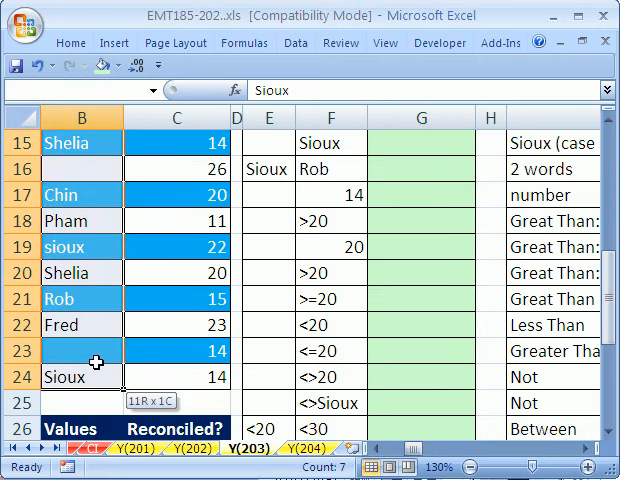
scroll("up", 3)
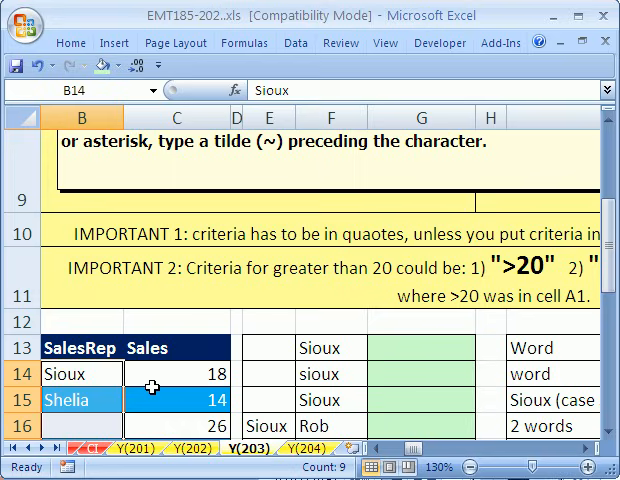
scroll("down", 3)
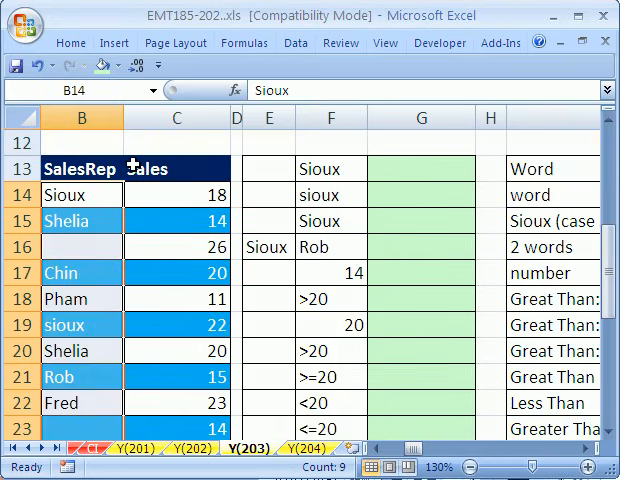
left_click(76, 90)
type("s")
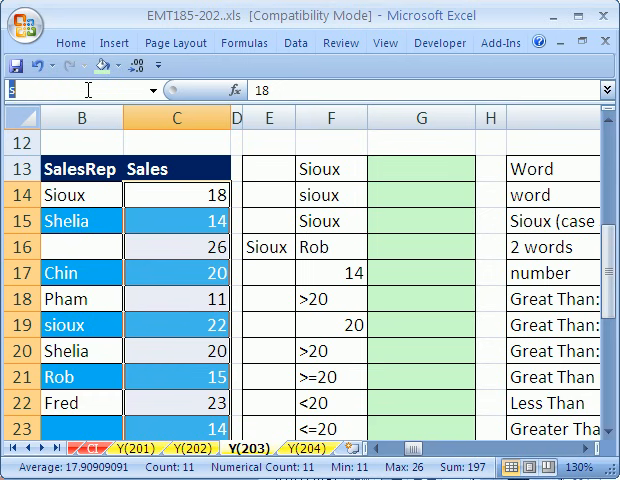
mouse_move(408, 226)
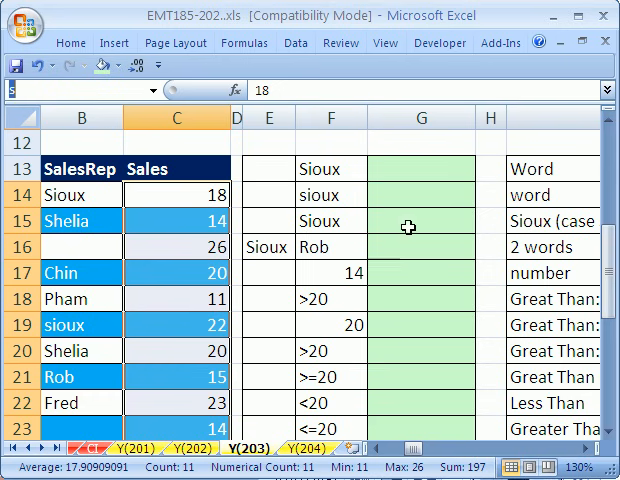
Step: Enter =SUMIF(sr,F13,s) in G13 to total Sioux's sales, returning 54
left_click(420, 168)
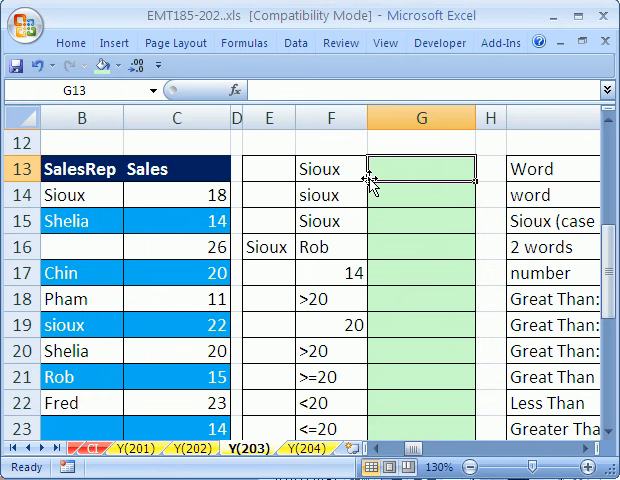
mouse_move(460, 332)
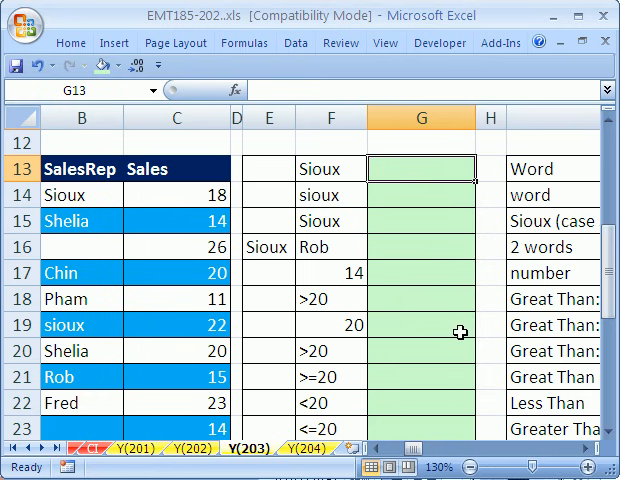
type("=s")
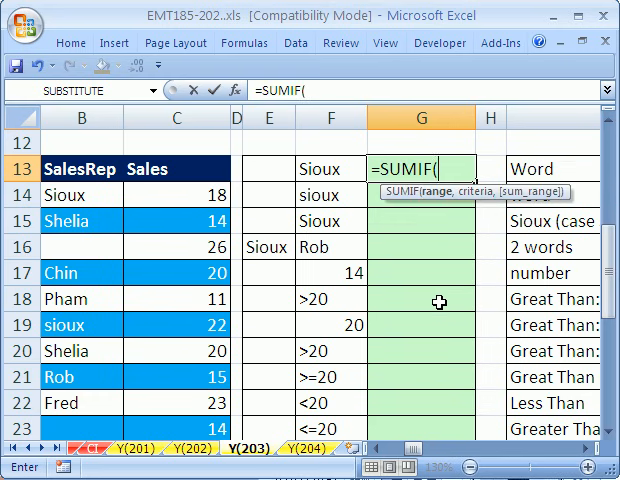
mouse_move(432, 192)
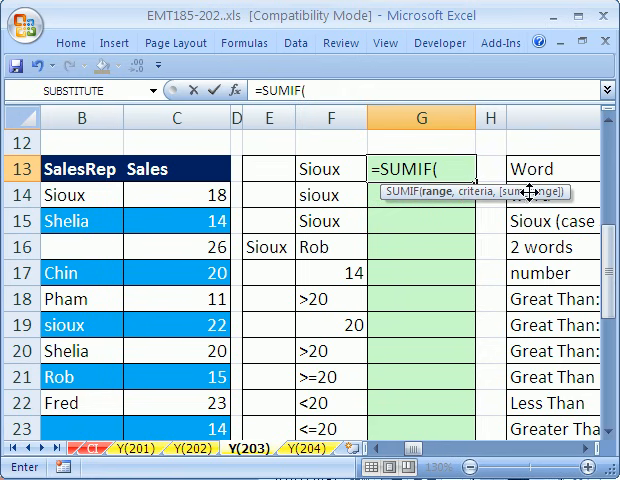
mouse_move(528, 212)
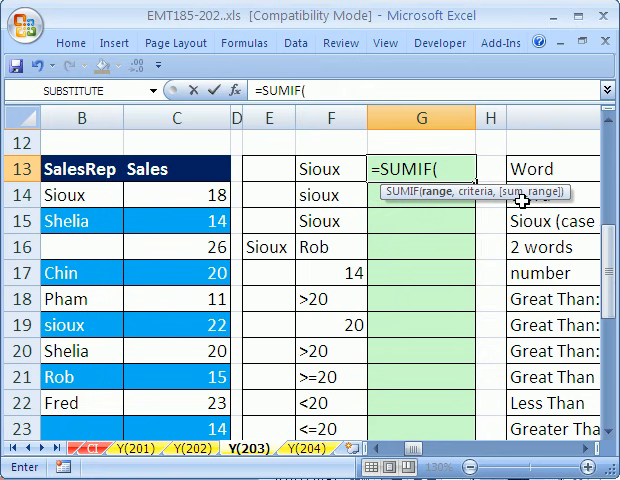
mouse_move(530, 196)
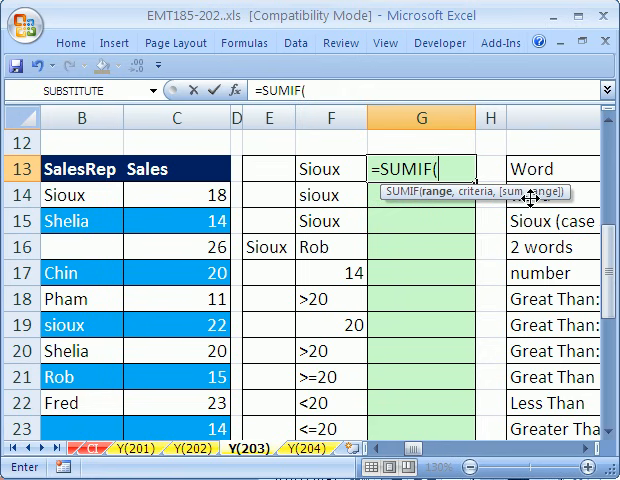
mouse_move(446, 212)
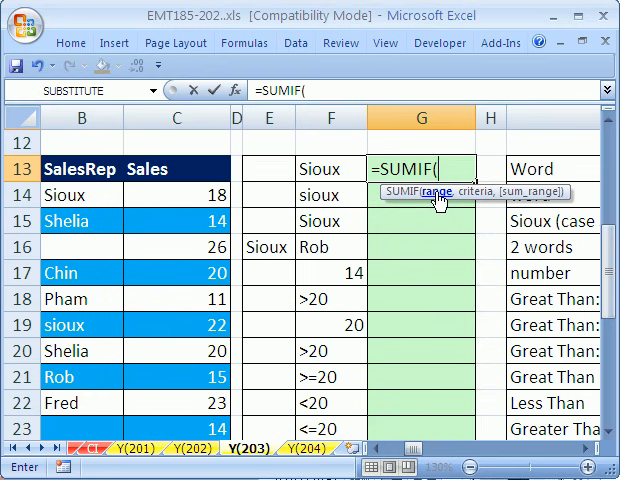
type("sr")
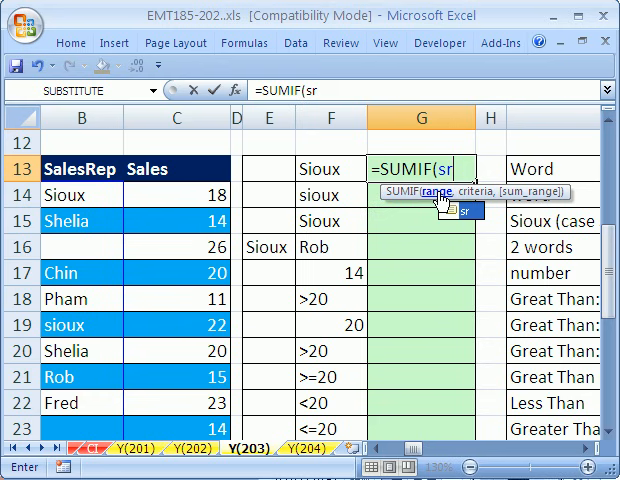
type(",")
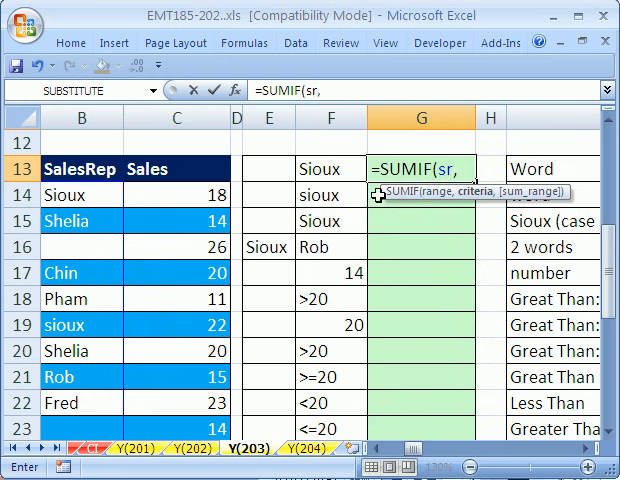
left_click(330, 168)
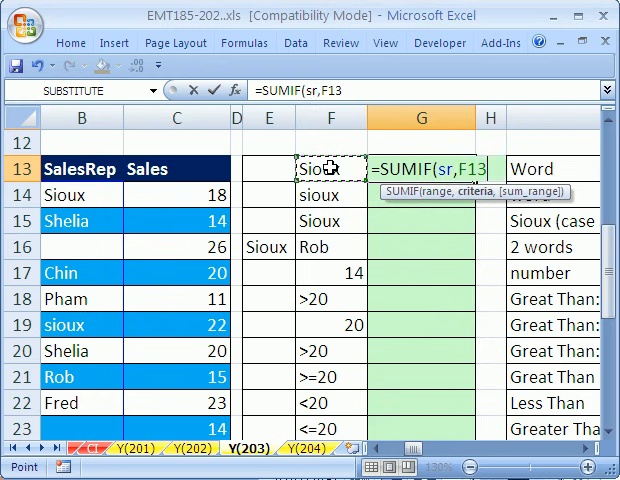
type(",")
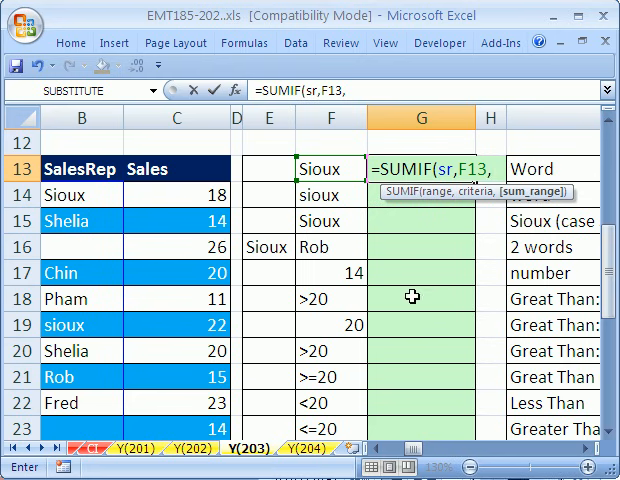
type("s)")
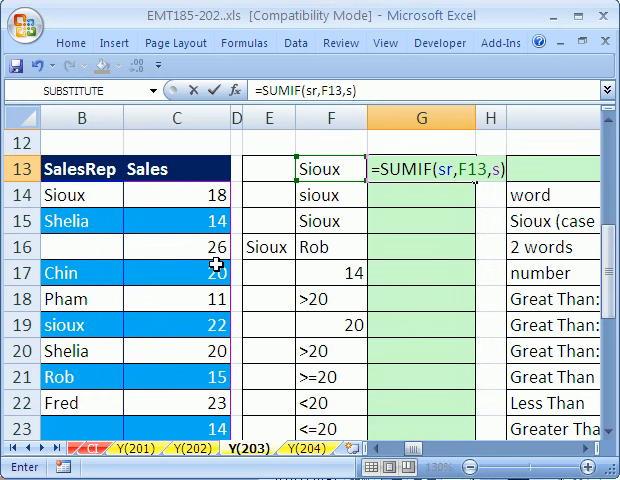
key("Return")
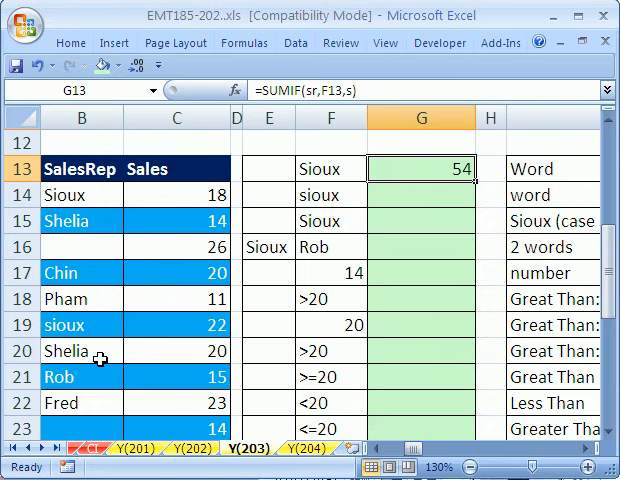
Step: Copy the SUMIF down to G14 for lowercase sioux and confirm it also returns 54
scroll("down", 3)
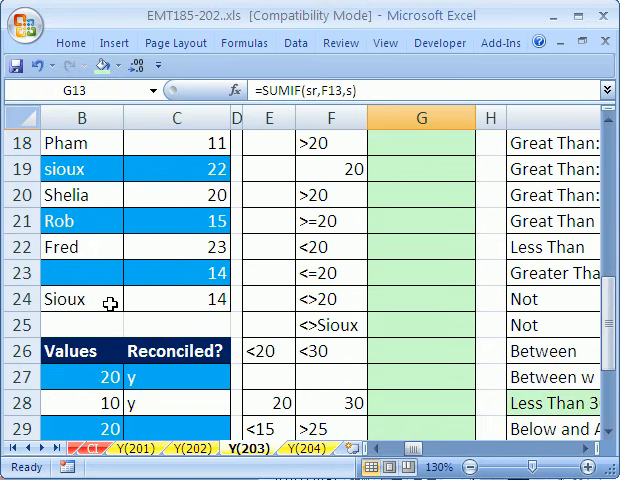
scroll("up", 3)
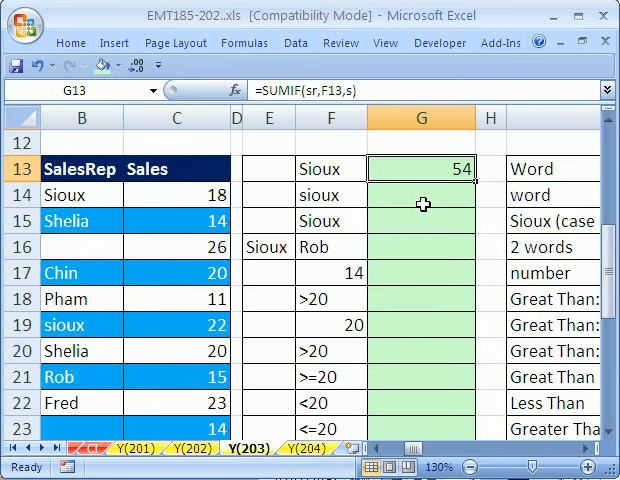
left_click(420, 196)
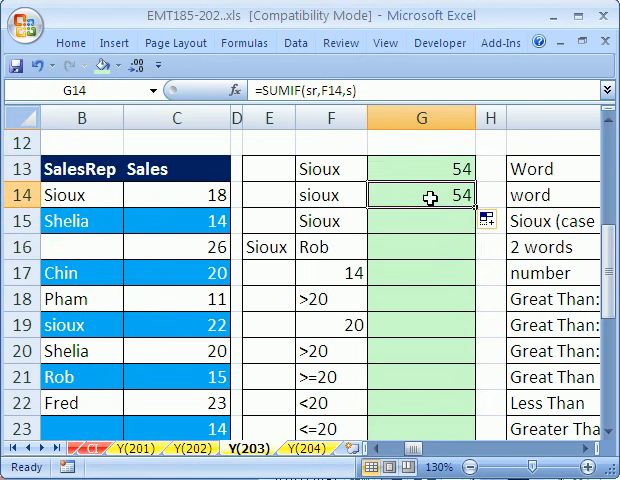
double_click(420, 194)
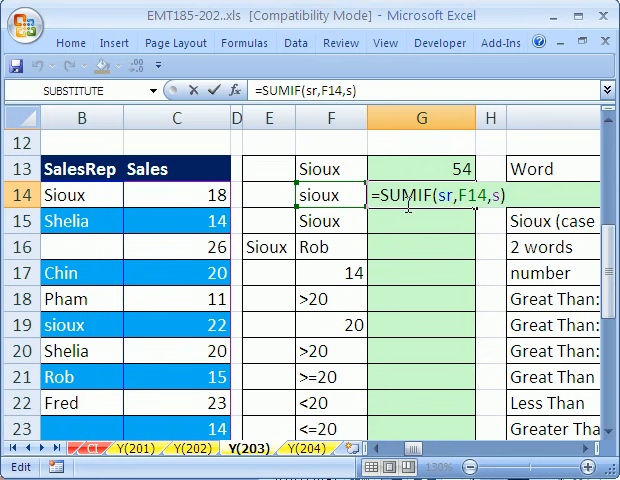
mouse_move(362, 218)
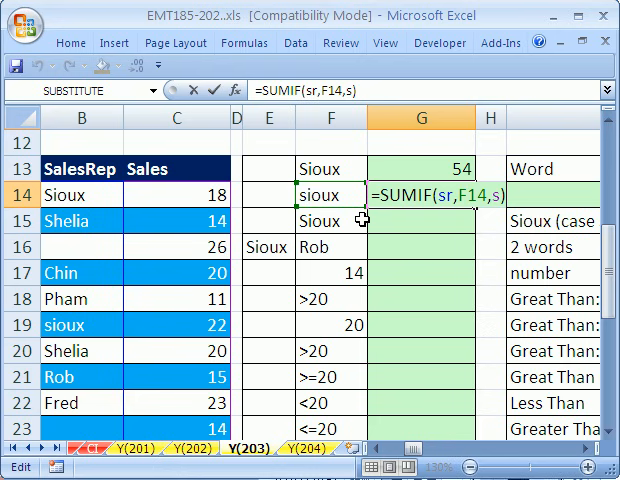
key("Return")
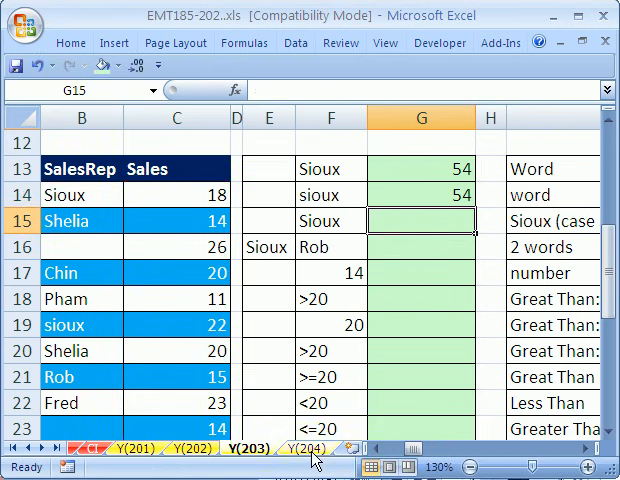
mouse_move(398, 246)
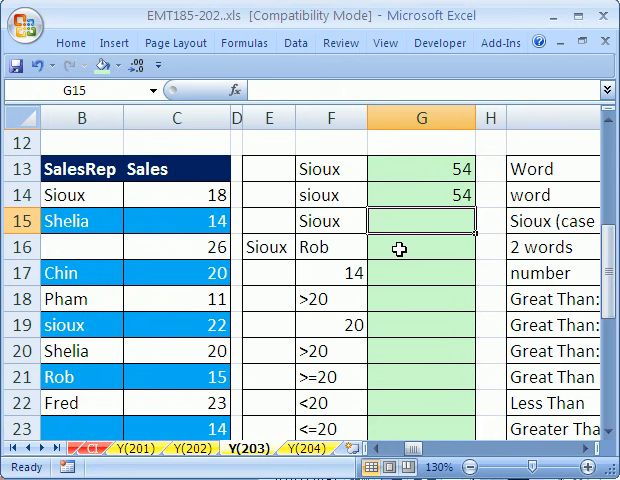
Step: Enter =SUMIF(sr,F16,s)+SUMIF(sr,E16,s) in G16, combining Sioux and Rob for 69
left_click(420, 246)
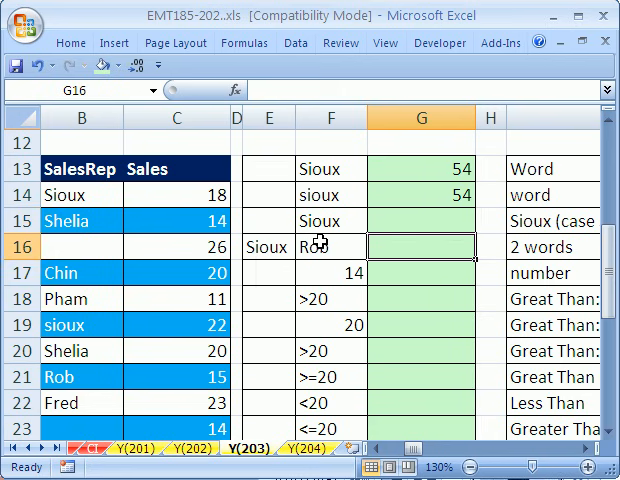
left_click(420, 194)
type("=SUMIF(sr,F16,s")
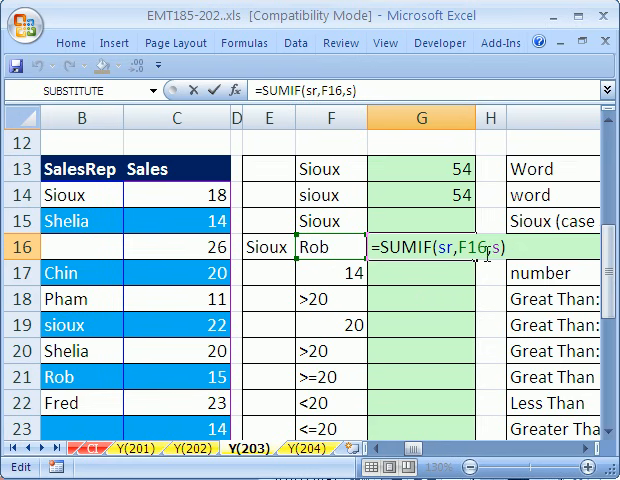
type("=")
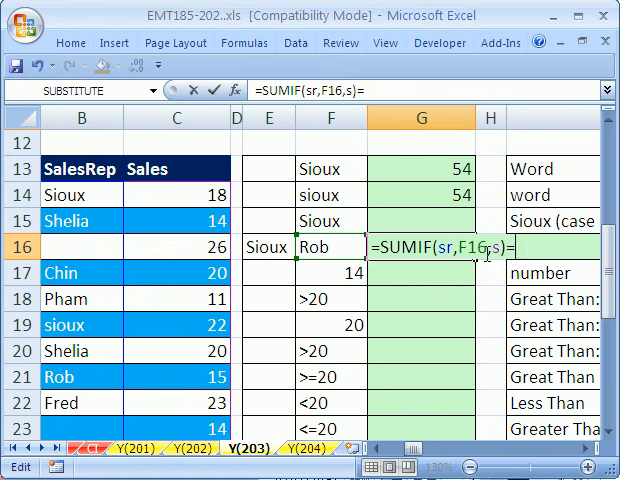
type("SUMIF(")
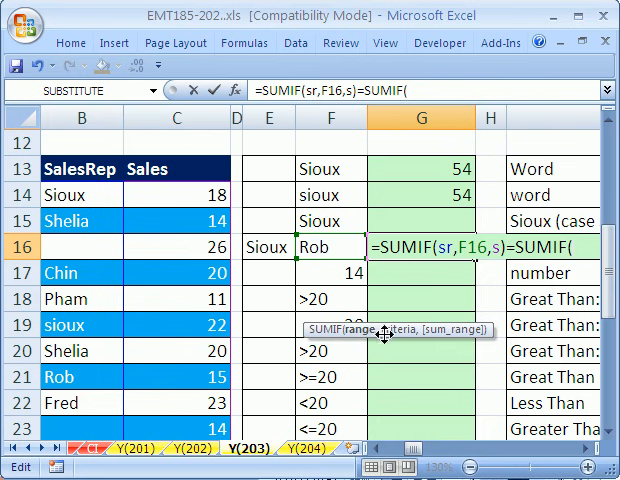
mouse_move(448, 344)
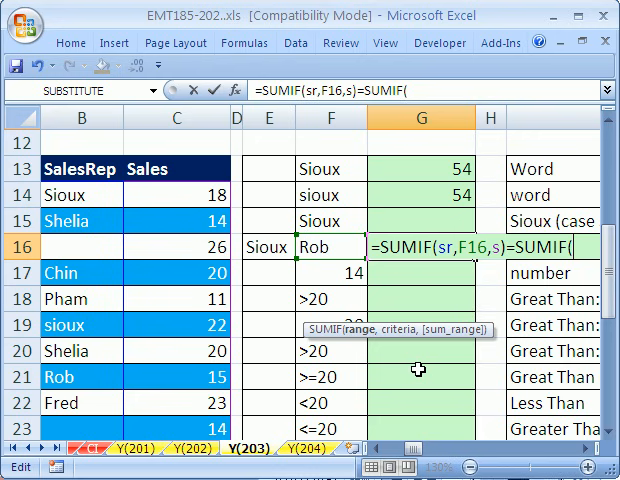
type("sr,")
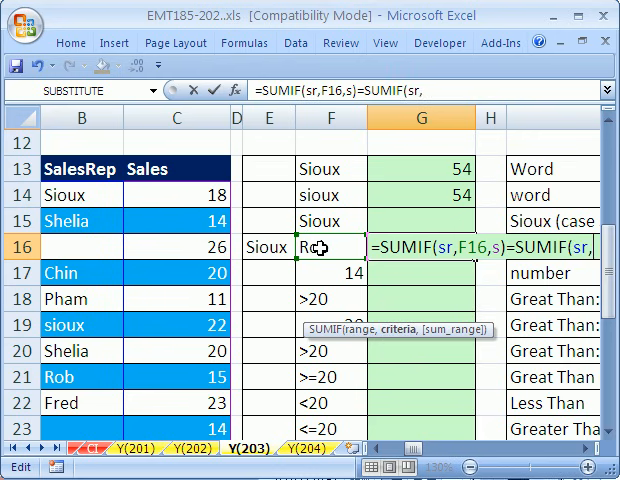
left_click(264, 246)
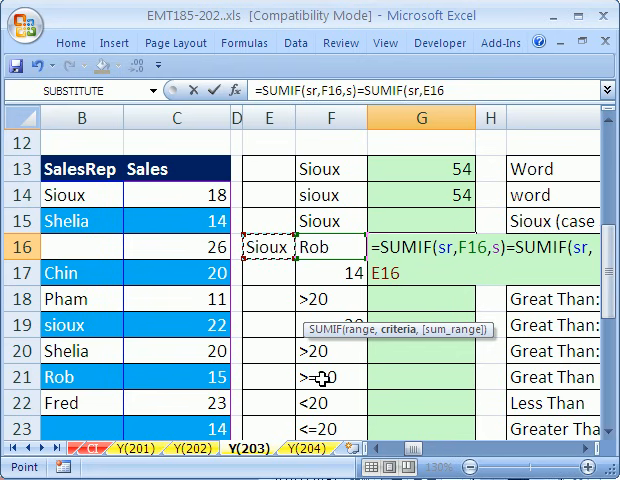
type(",")
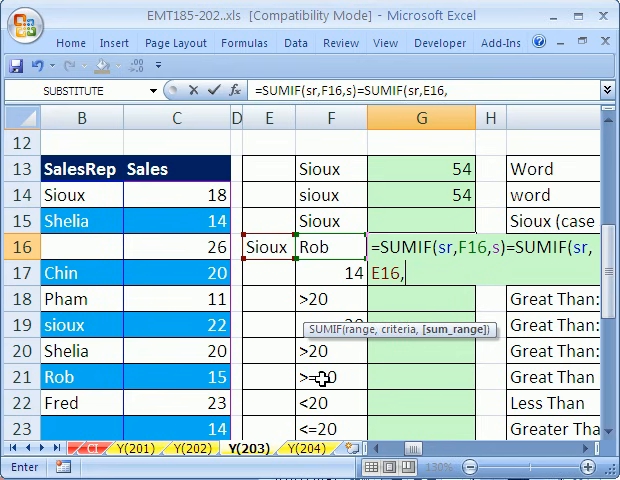
type("s)")
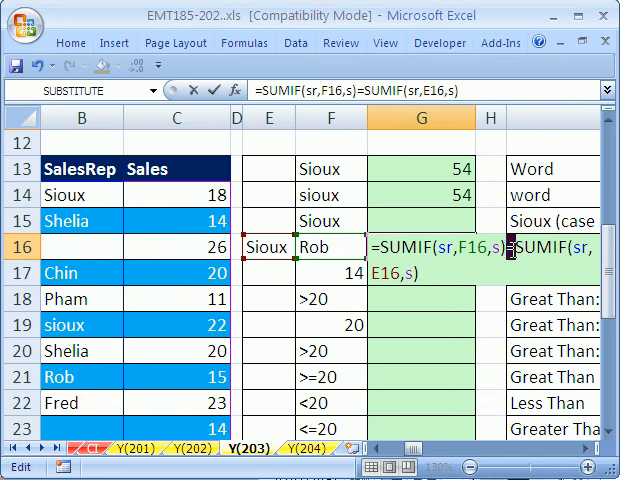
type("+")
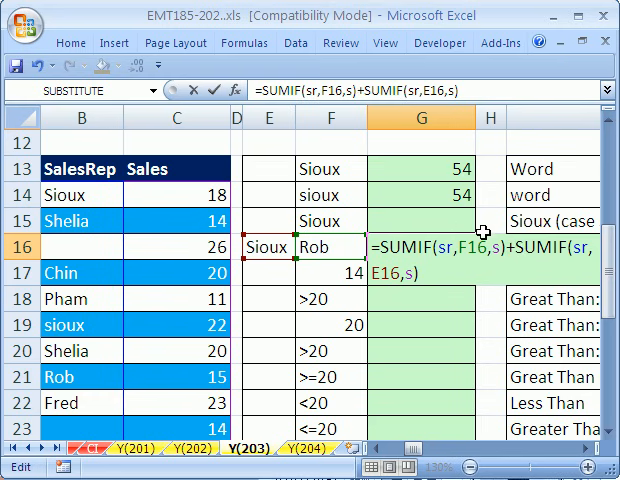
key("Return")
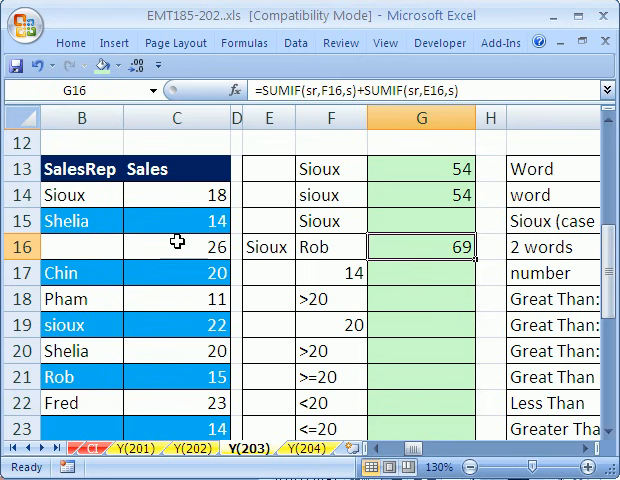
Step: Select the Sioux and Rob sales cells to verify 69 in the status bar
left_click(176, 196)
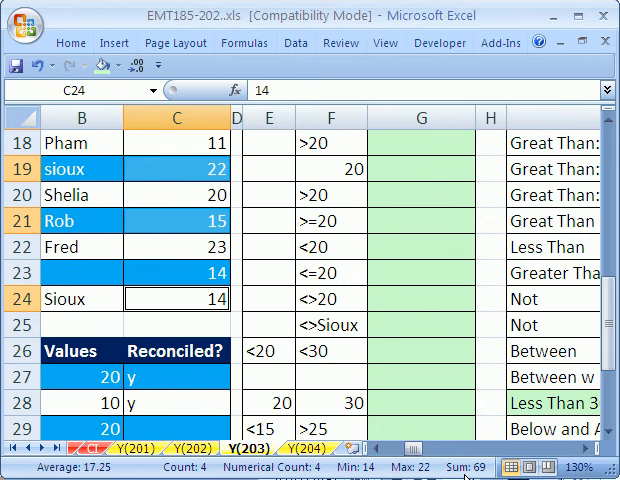
scroll("up", 3)
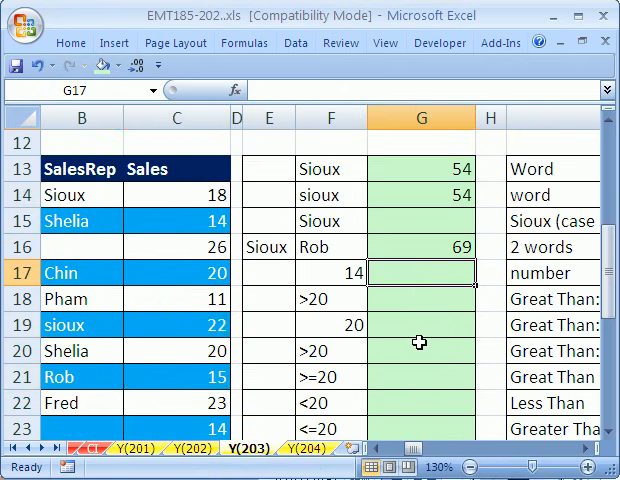
mouse_move(332, 214)
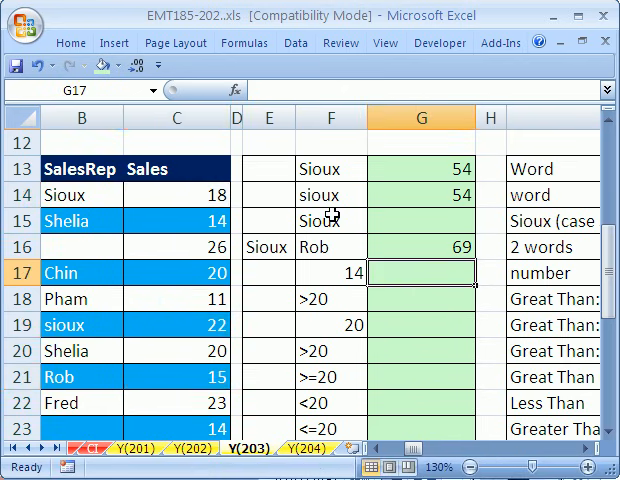
mouse_move(384, 324)
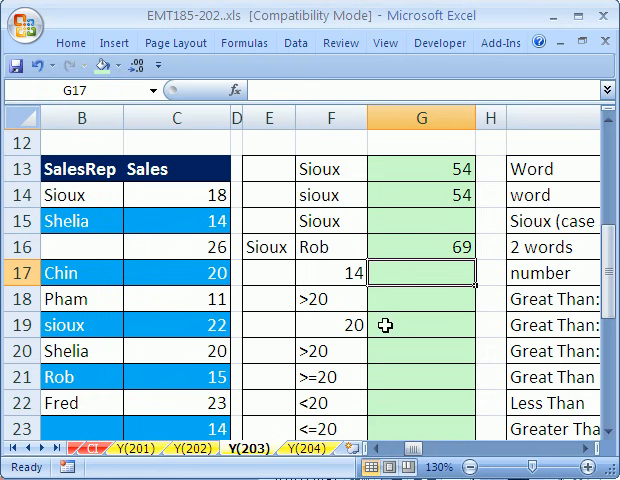
Step: Enter =SUMIF(s,F17) in G17 to total sales equal to 14, returning 42
type("=su")
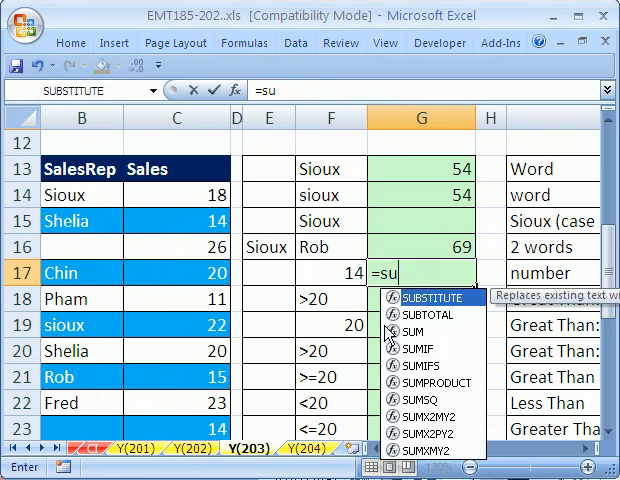
double_click(436, 336)
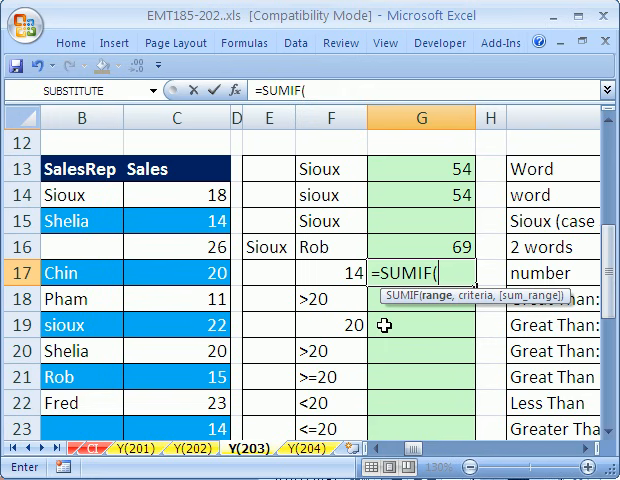
mouse_move(176, 336)
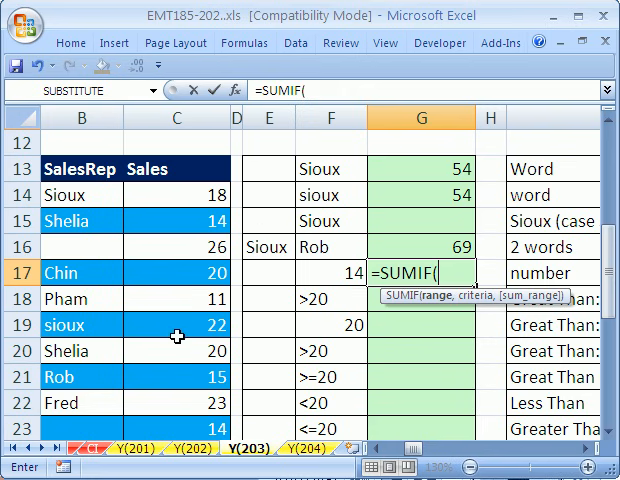
mouse_move(348, 276)
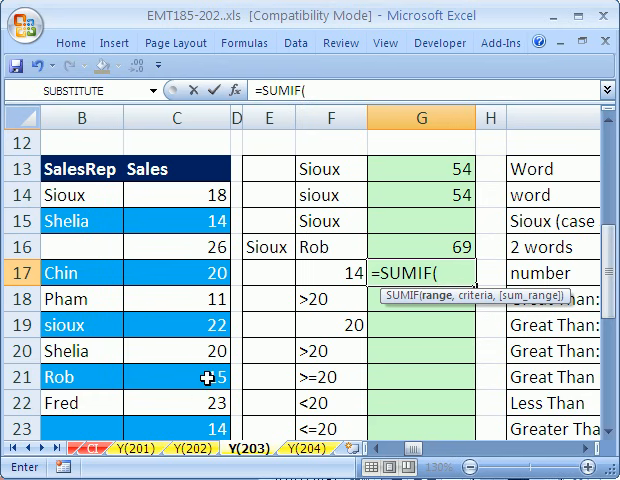
type("s")
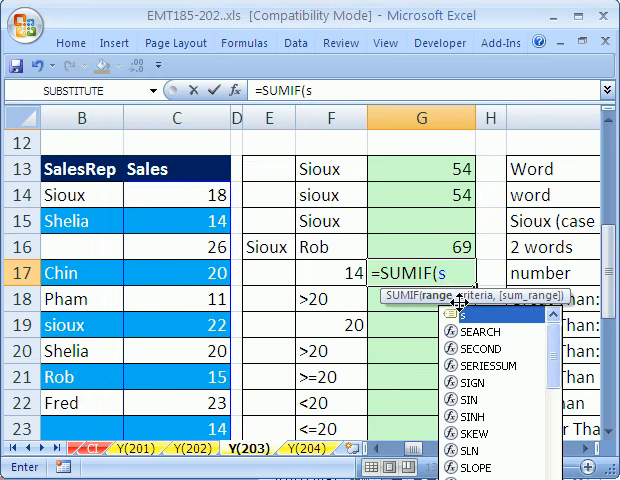
type(",")
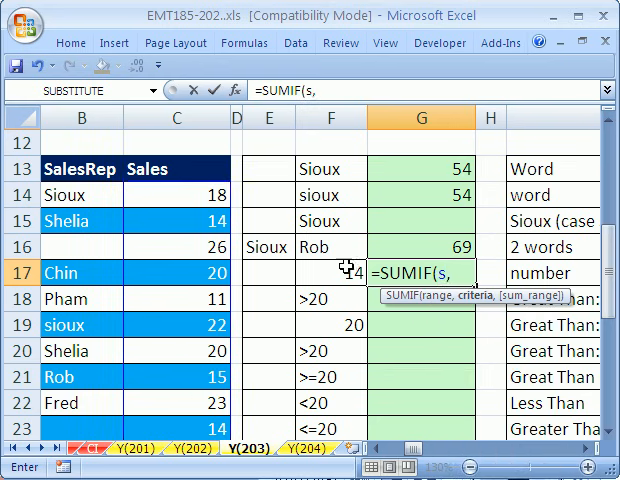
left_click(332, 272)
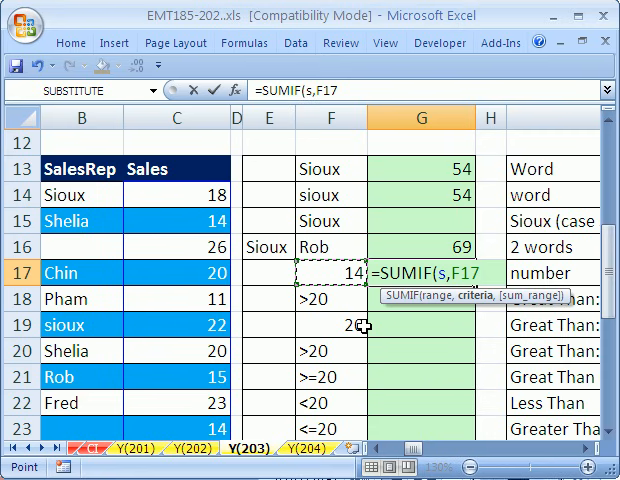
key("Return")
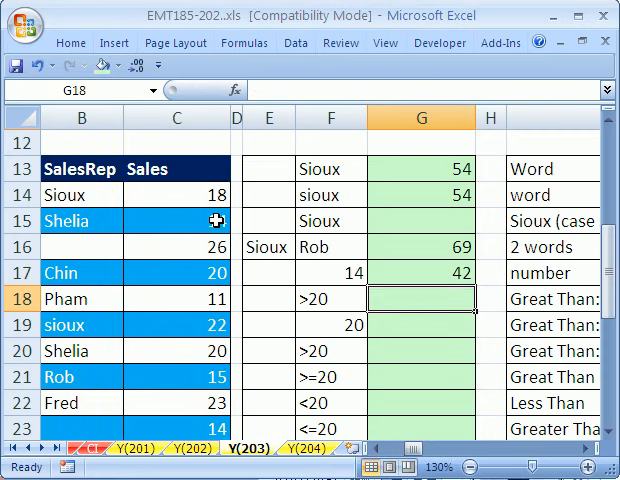
scroll("down", 3)
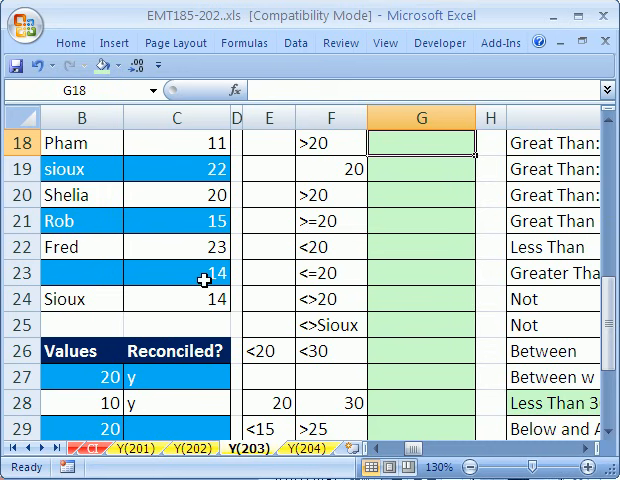
scroll("up", 3)
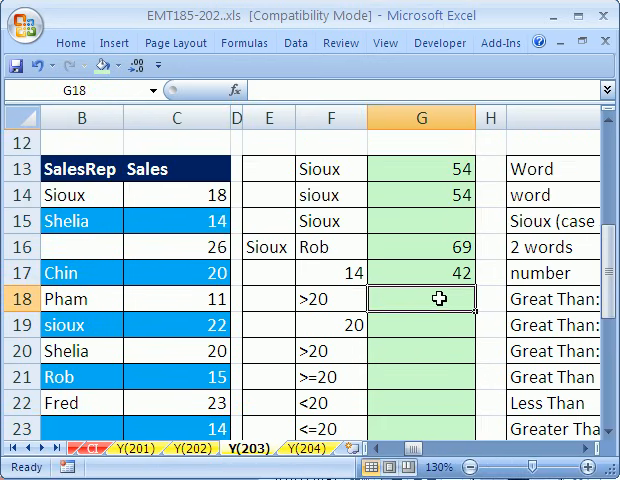
mouse_move(388, 300)
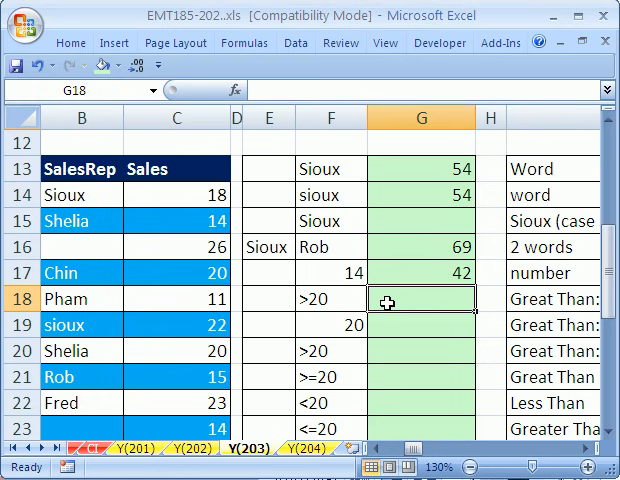
type("=")
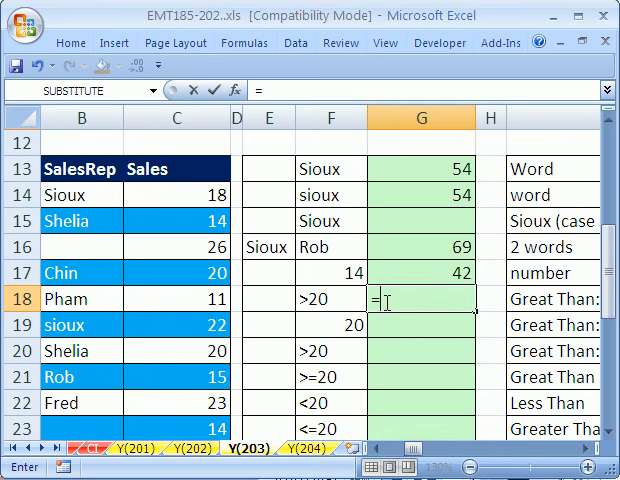
Step: Enter =SUMIF(s,F18) in G18 using the >20 criterion, returning 71
key("Escape")
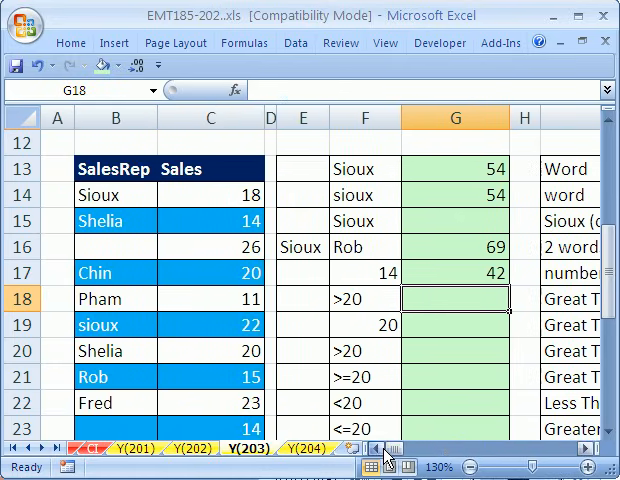
mouse_move(420, 360)
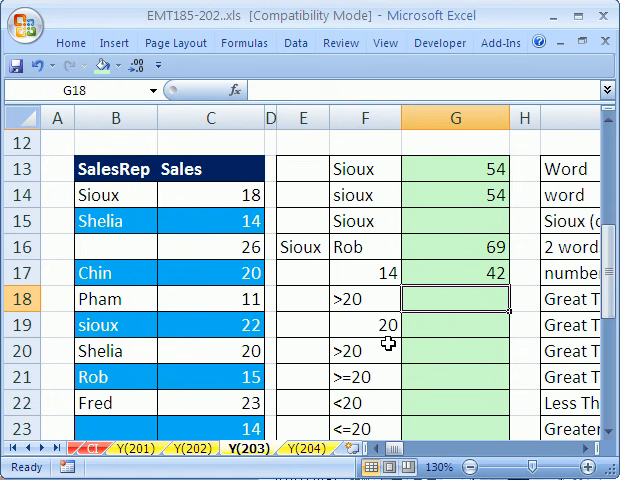
mouse_move(350, 302)
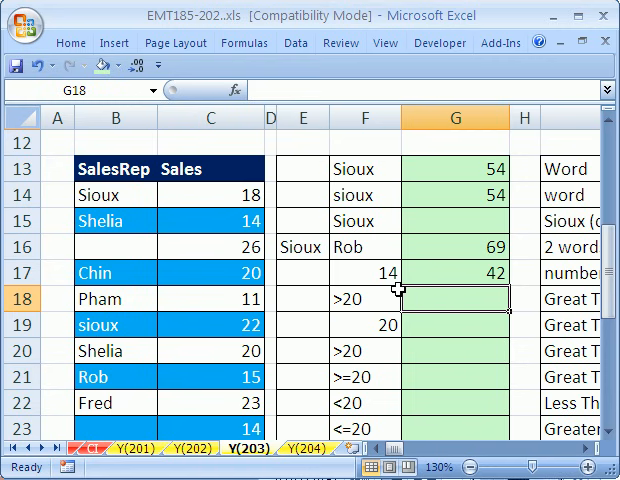
type("=sumi")
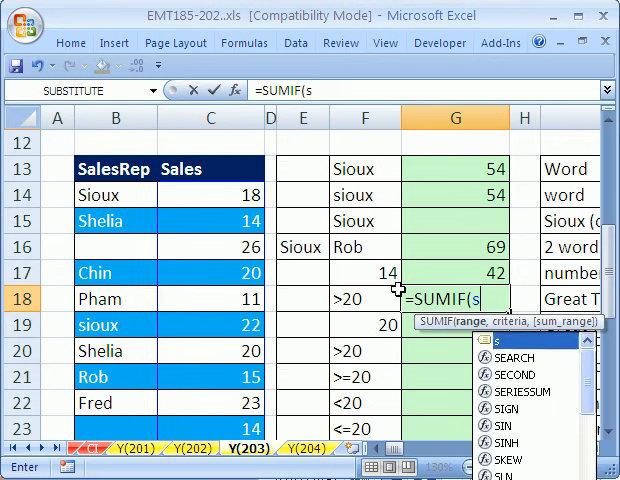
left_click(364, 298)
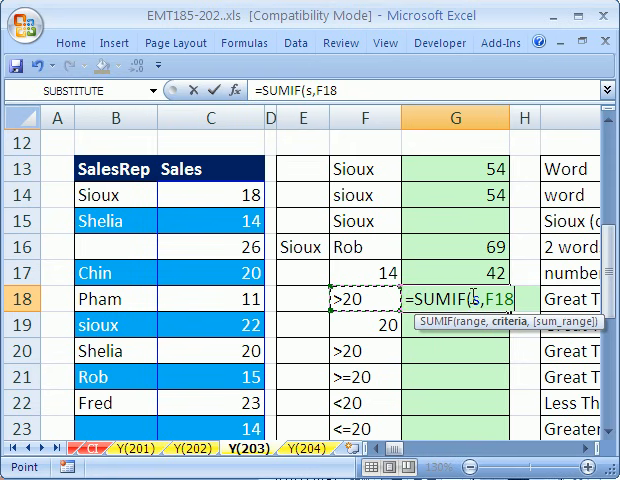
key("Return")
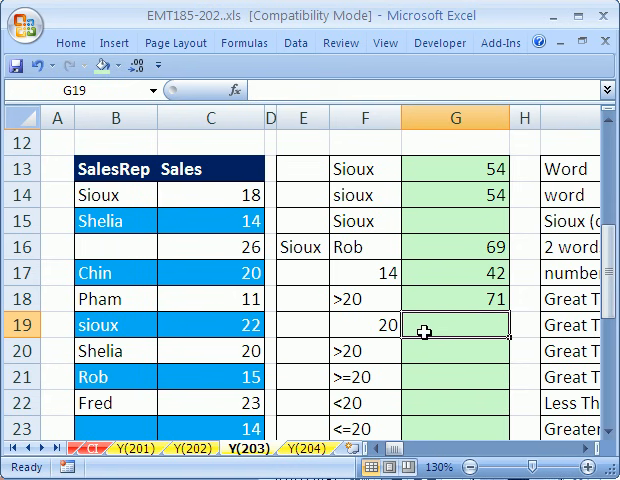
Step: Build =SUMIF(s,">"&F19) in G19, joining the > operator with the value 20
type("=")
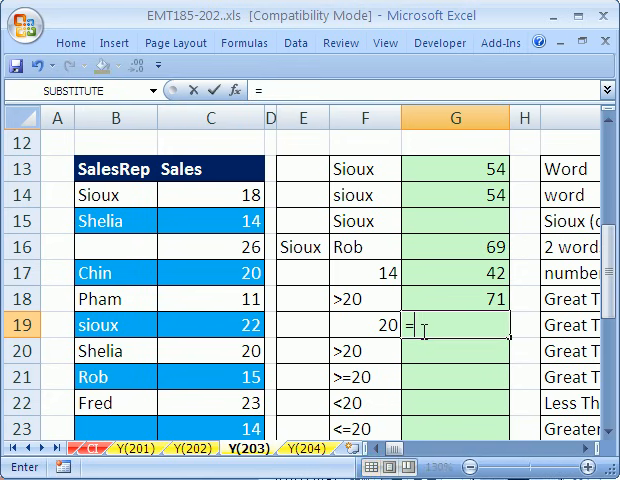
type("SUMIF(")
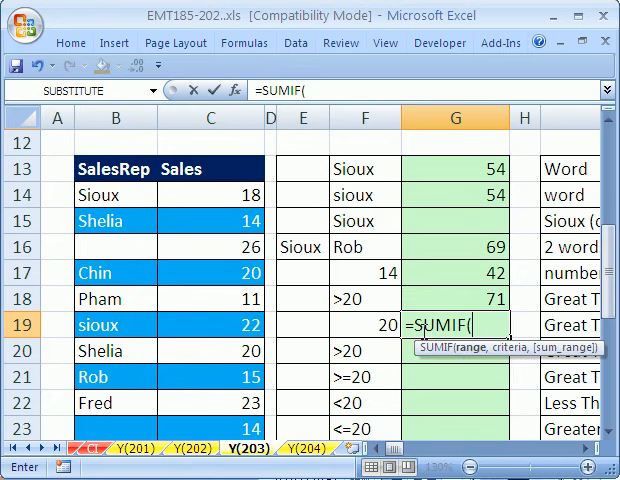
type("s")
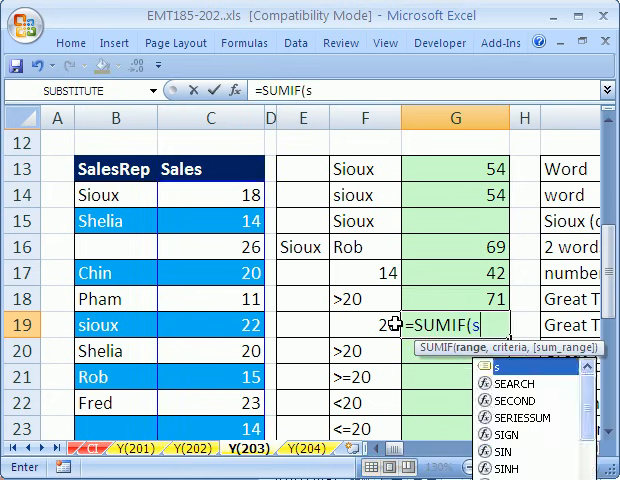
type(",")
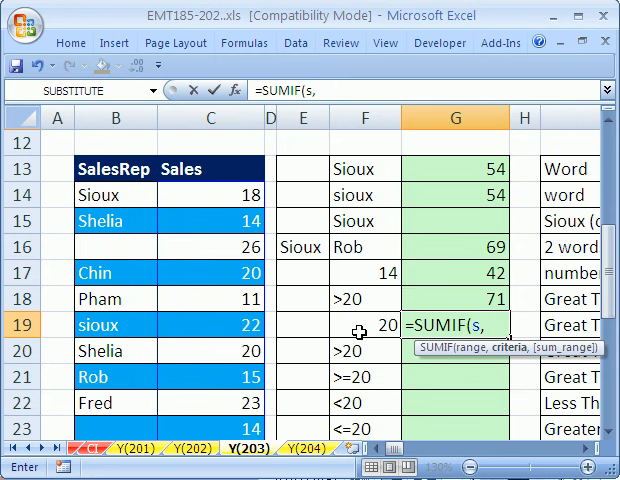
mouse_move(394, 336)
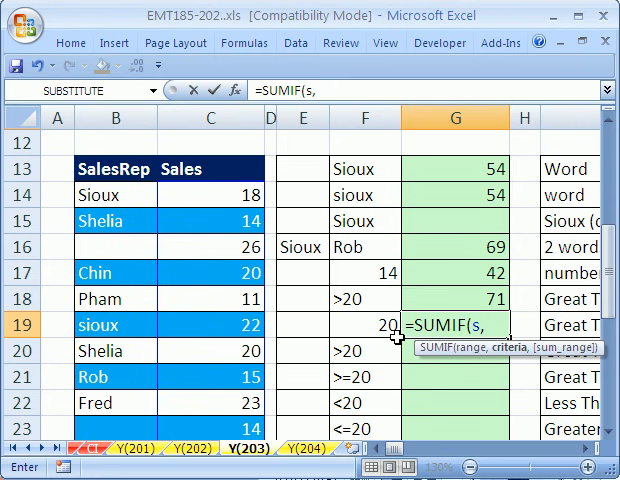
type("\"")
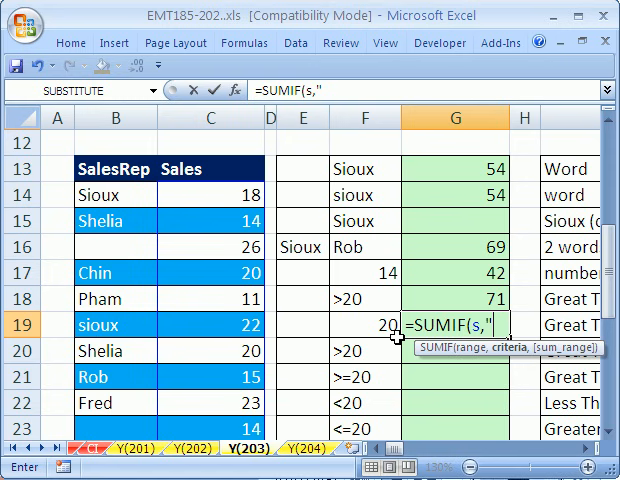
type(">\"&")
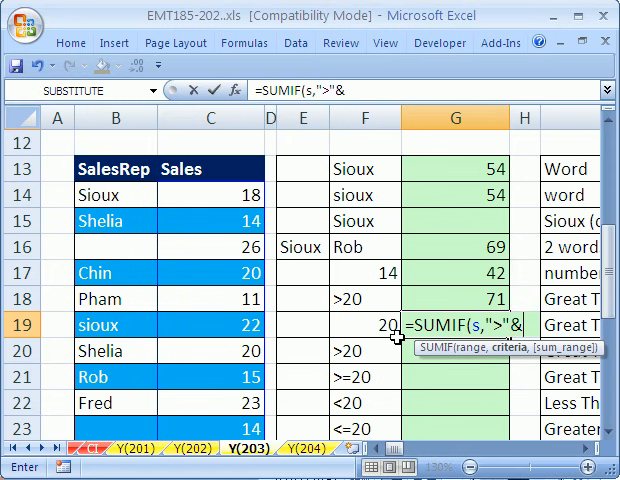
left_click(380, 328)
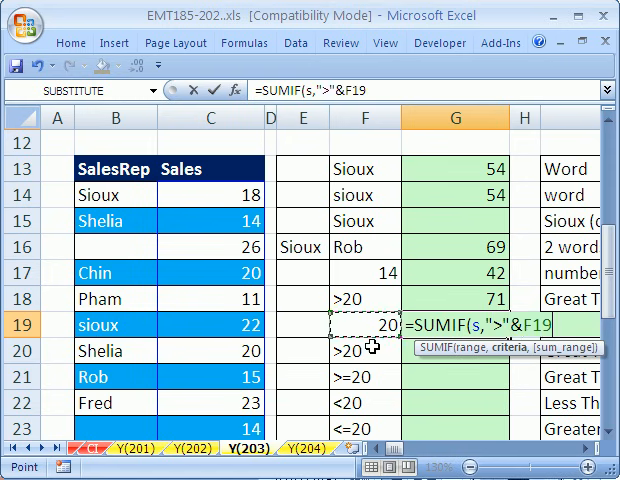
mouse_move(376, 424)
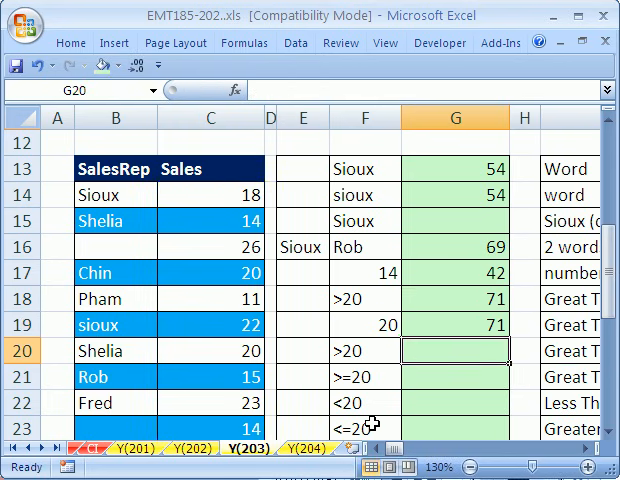
Step: Enter =SUMIF(s,">20") in G20 with the criterion typed directly, returning 71
type("=SUMIF(")
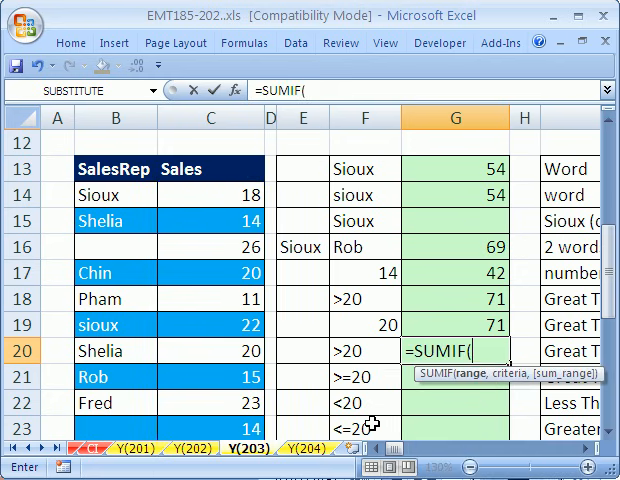
type("s,\">20")
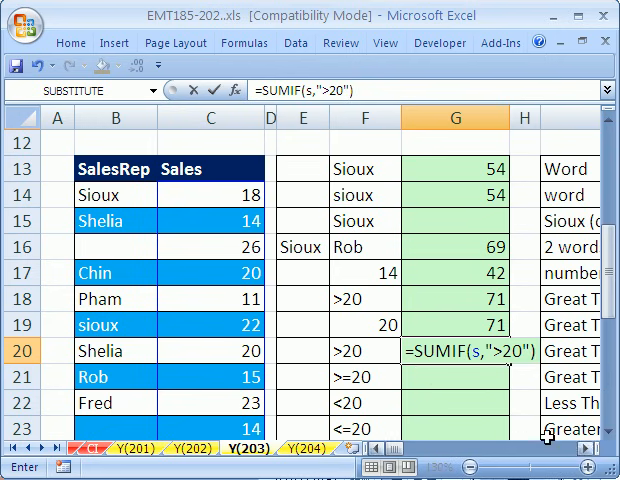
mouse_move(520, 378)
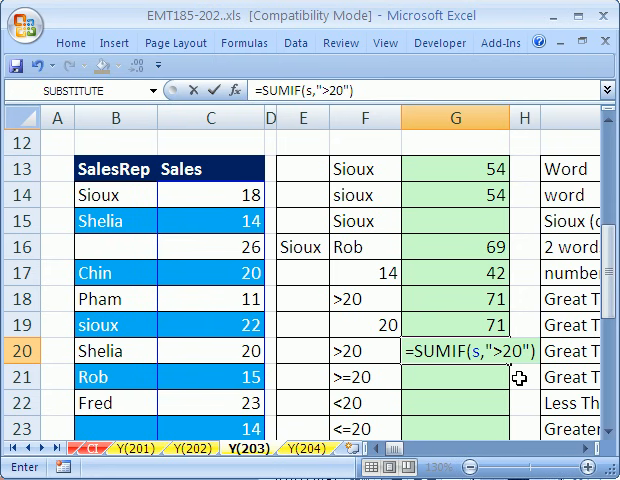
mouse_move(502, 372)
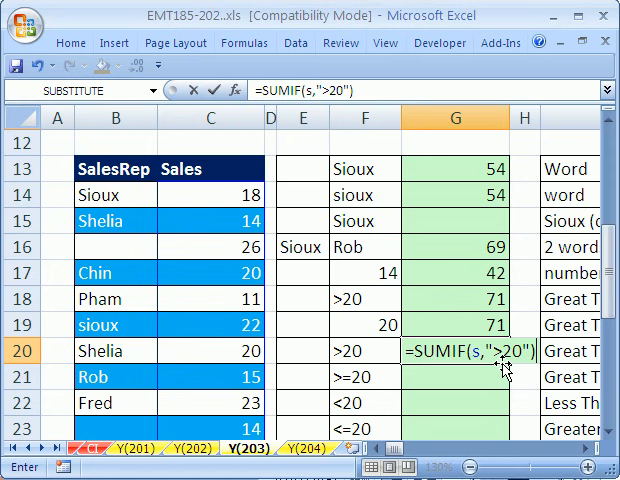
key("Return")
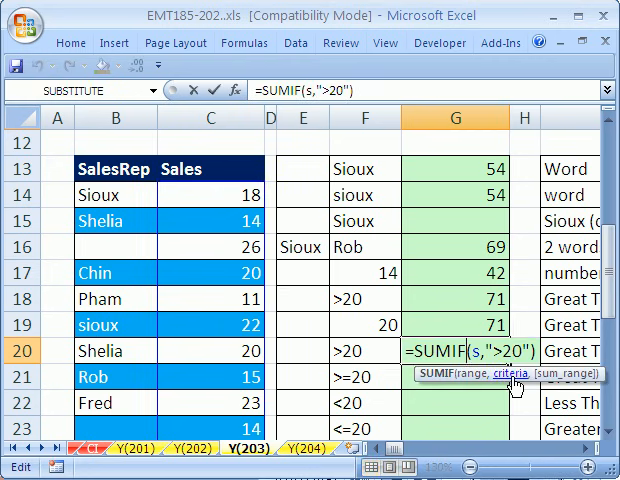
key("Return")
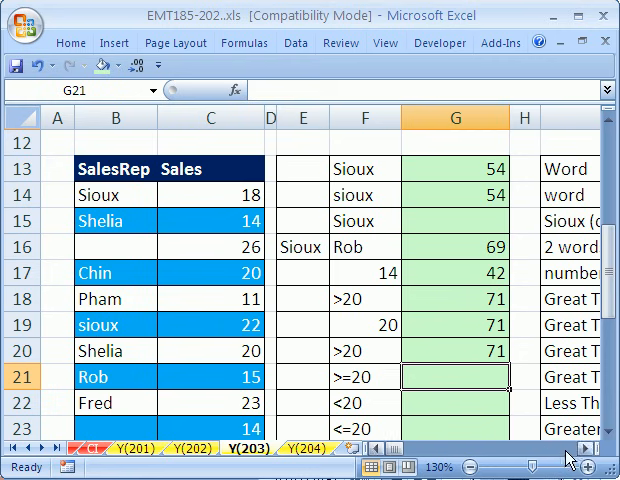
Step: Enter =SUMIF(s,F21) in G21 for sales of at least 20, returning 111
type("=sumif,")
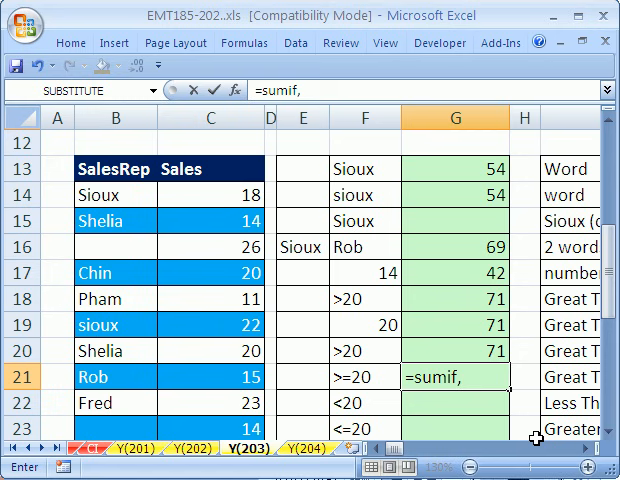
type("(")
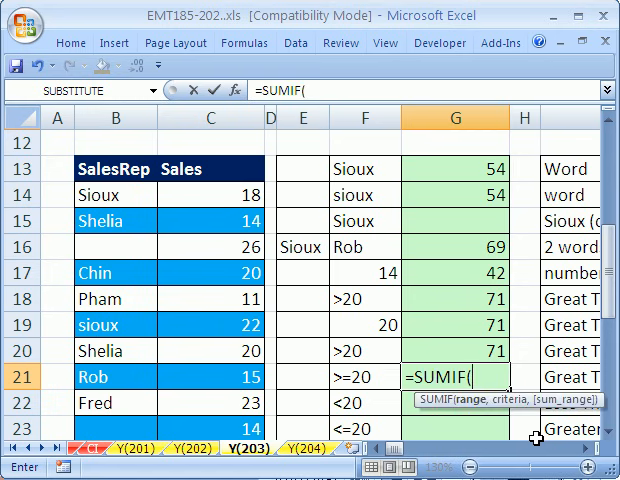
type("s")
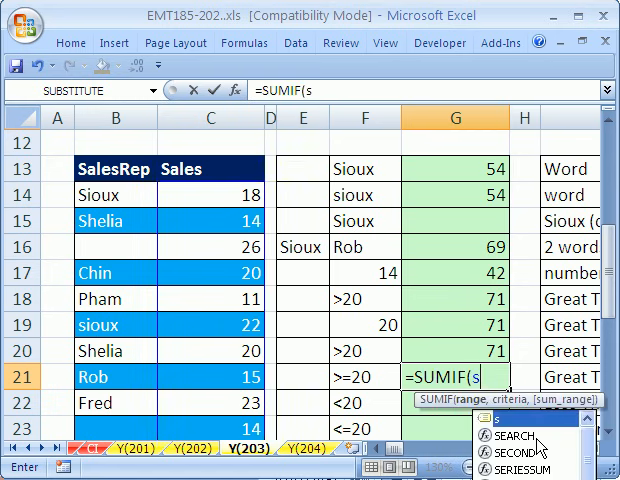
type(",")
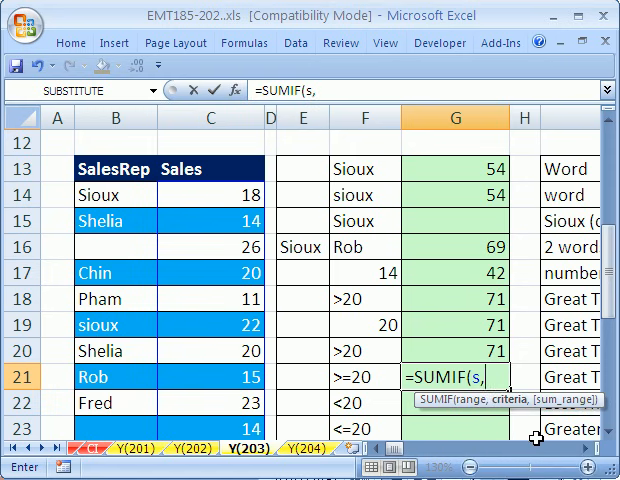
left_click(376, 376)
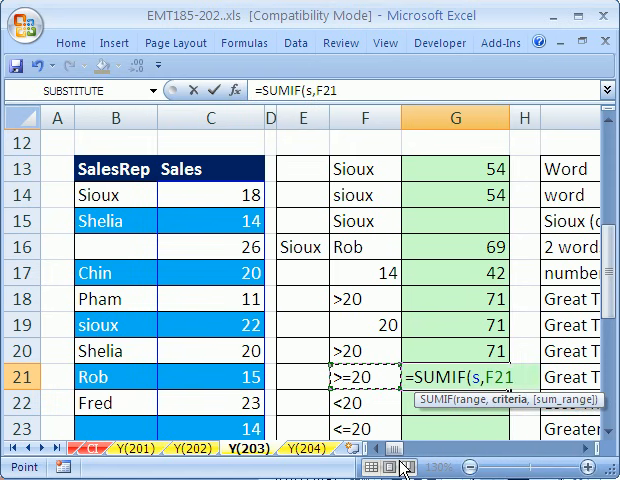
key("Return")
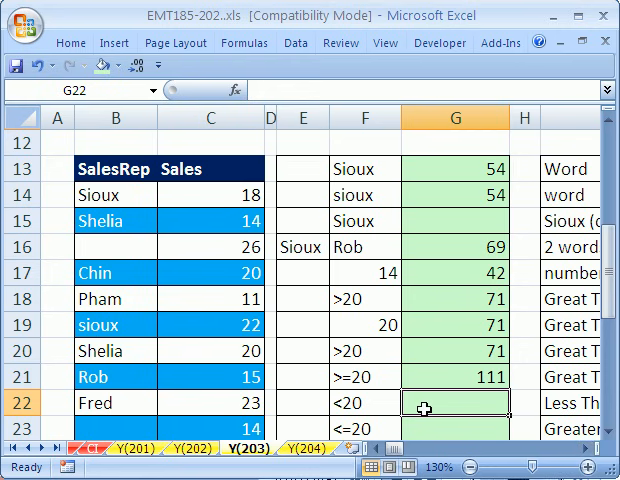
Step: Enter =SUMIF(s,F22) in G22 for sales below 20, returning 86
type("=SUMIF(")
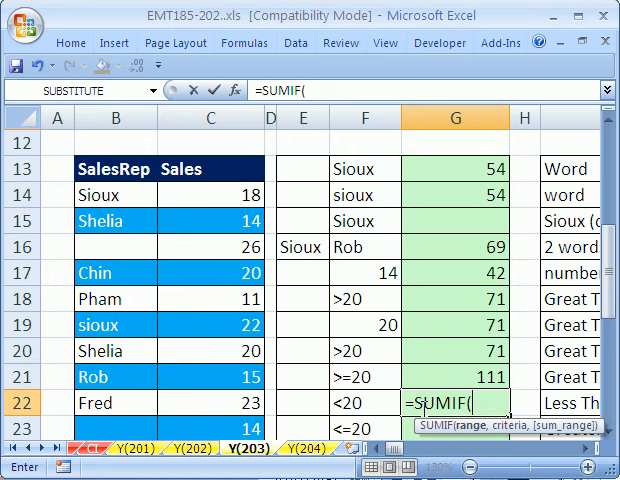
type("s,")
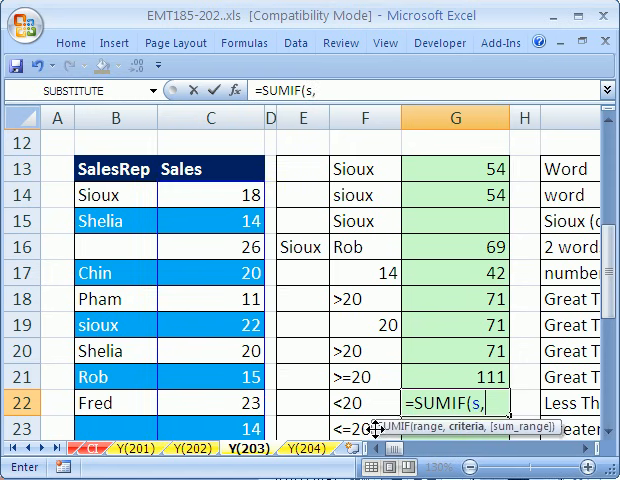
left_click(368, 402)
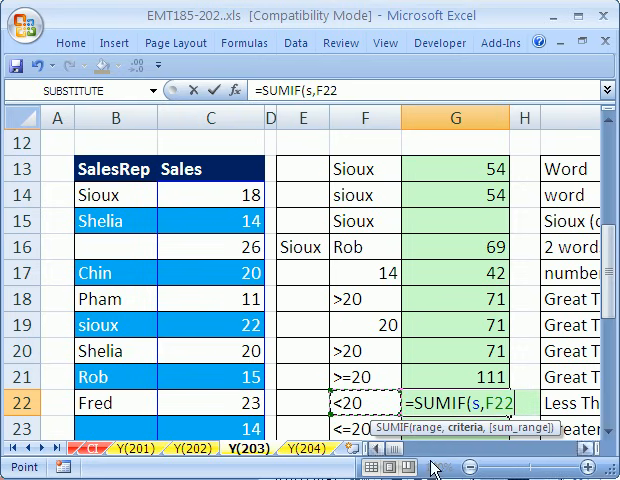
scroll("down", 3)
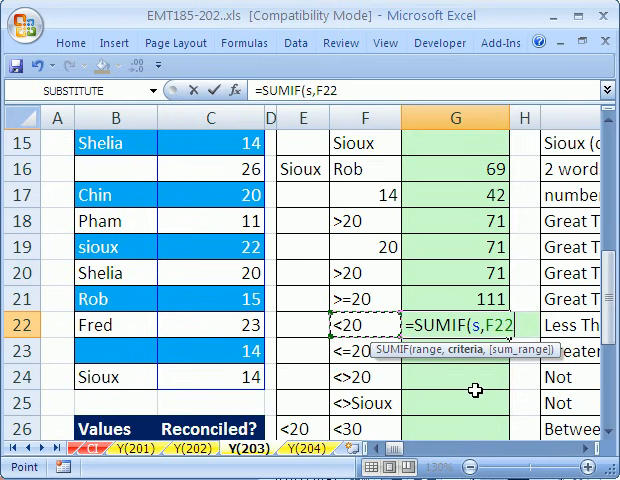
key("Return")
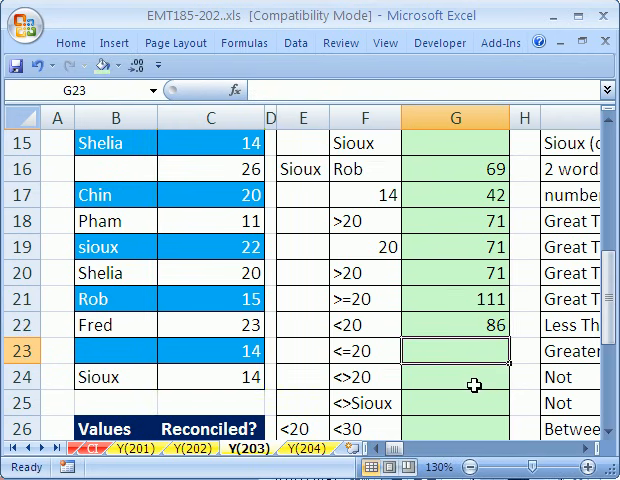
Step: Fill G23:G24 with =SUMIF(s,F23) via Ctrl+Enter, returning 126 and 157
type("=SUMIF(s,F22)")
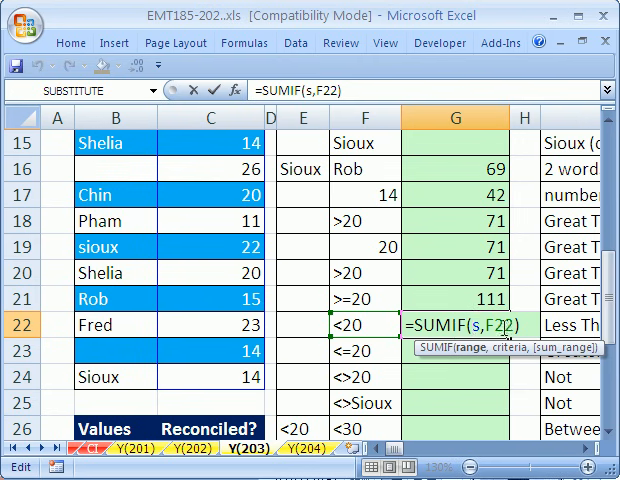
key("Return")
type("=SUMIF(s,F23)")
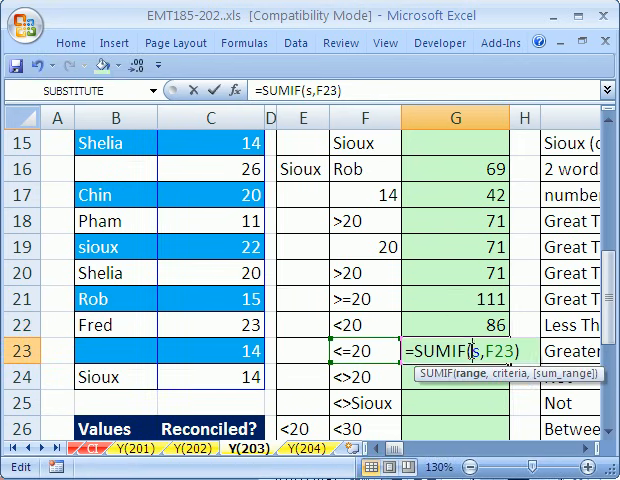
mouse_move(396, 376)
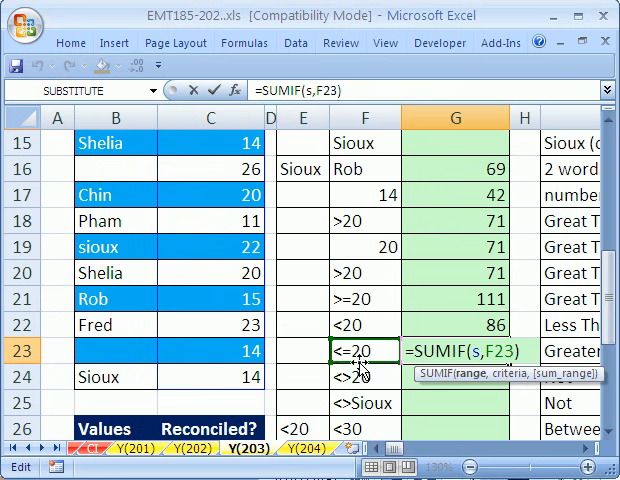
key("Return")
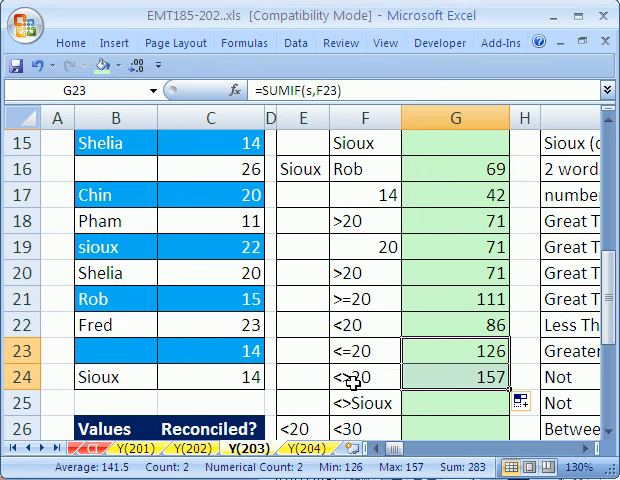
Step: Inspect the copied <>20 formula in G24 and leave it unchanged
left_click(456, 376)
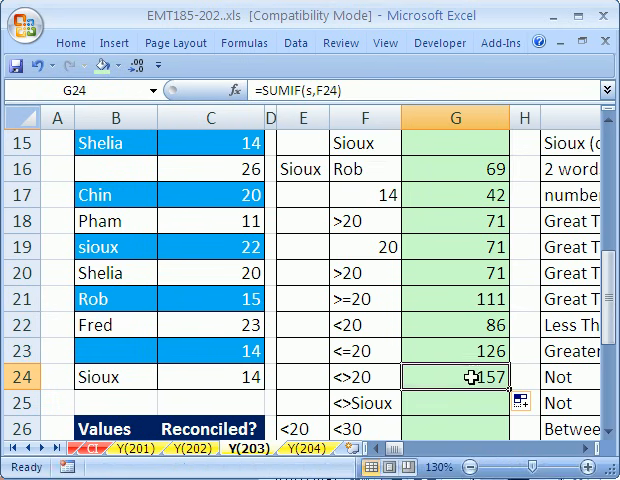
double_click(456, 376)
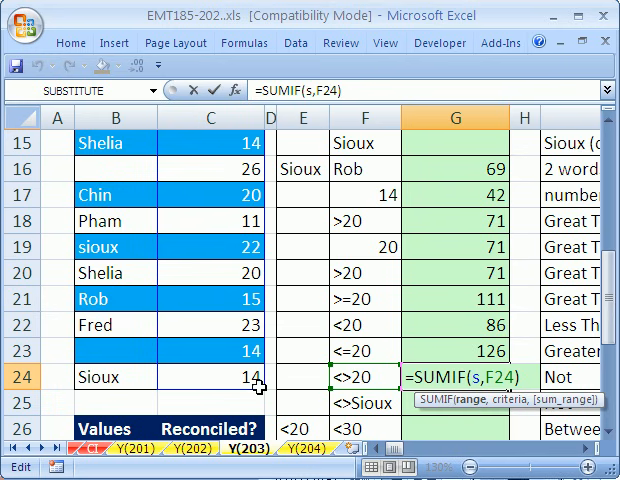
key("Return")
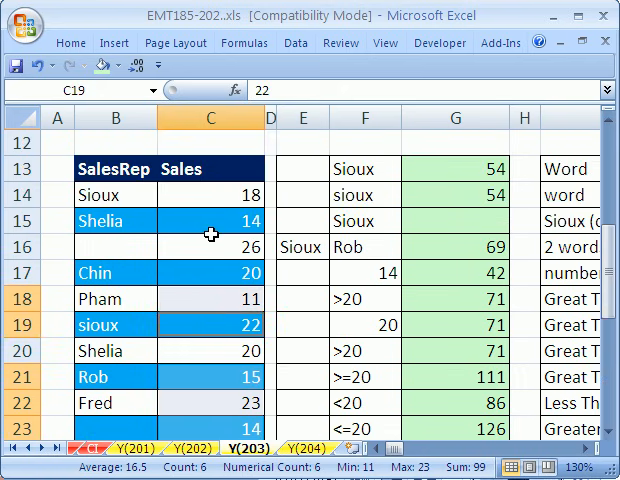
left_click(210, 246)
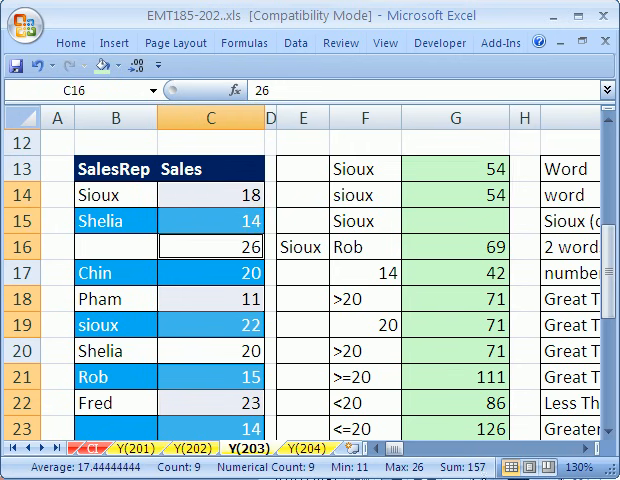
scroll("down", 3)
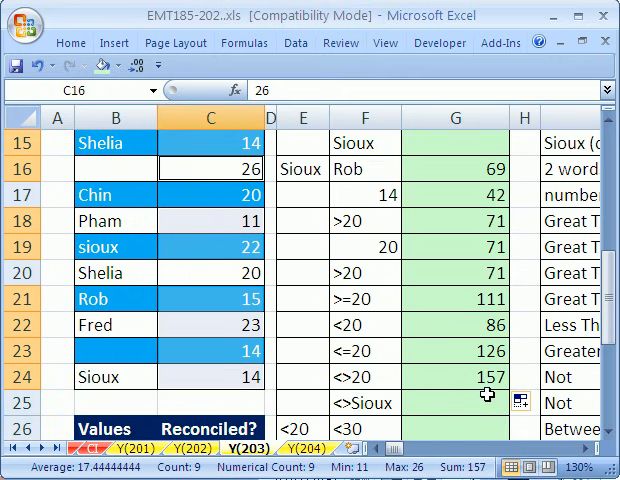
mouse_move(402, 376)
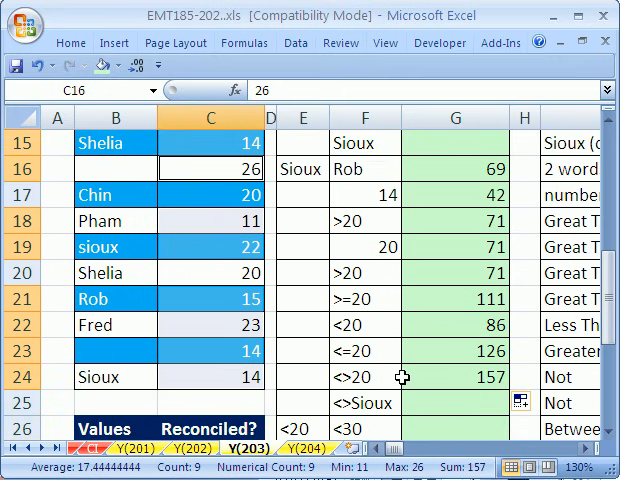
left_click(454, 404)
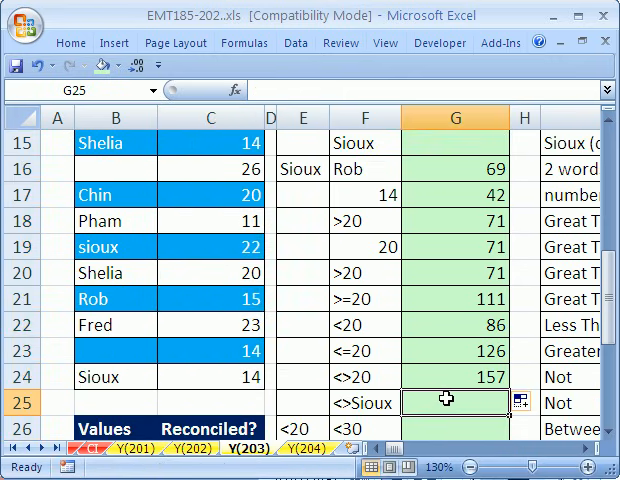
Step: Enter =SUMIF(sr,F25,s) in G25 to total every rep except Sioux, returning 143
left_click(454, 376)
type("=SUMIF(s,F25)")
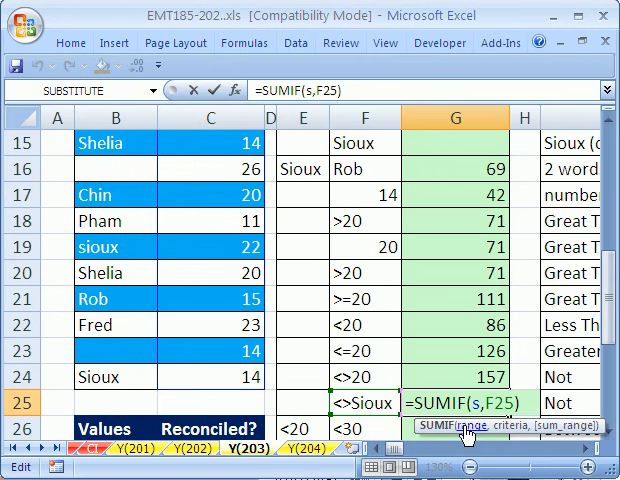
key("Return")
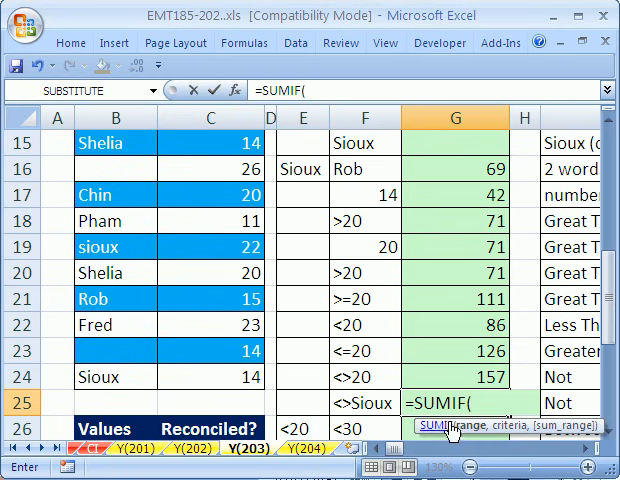
type("sr")
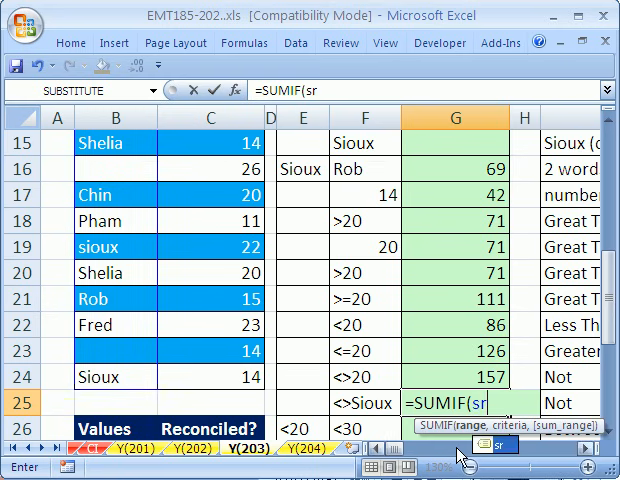
type(",")
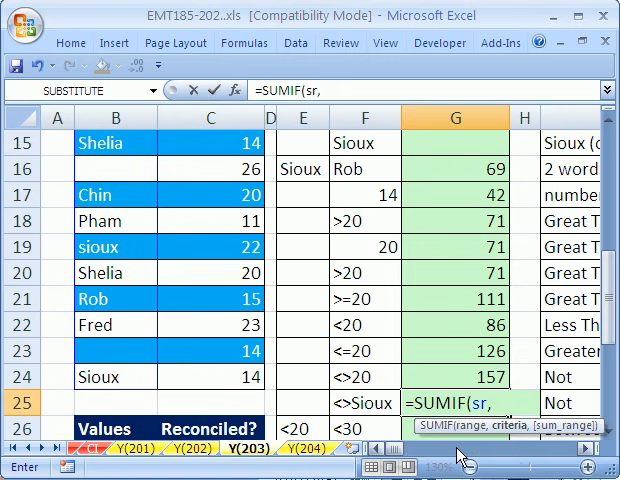
left_click(370, 404)
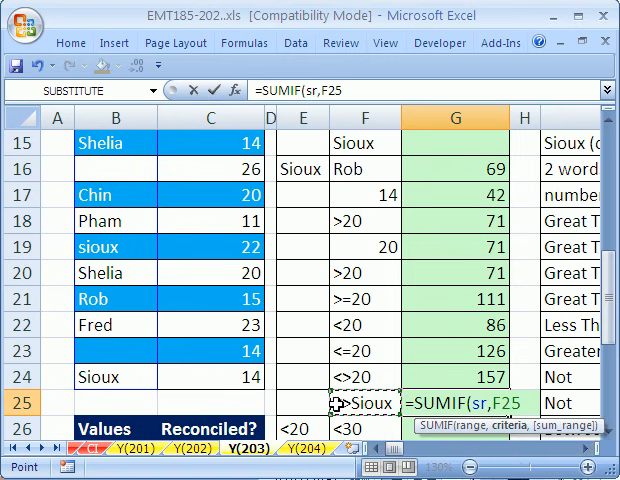
type(".")
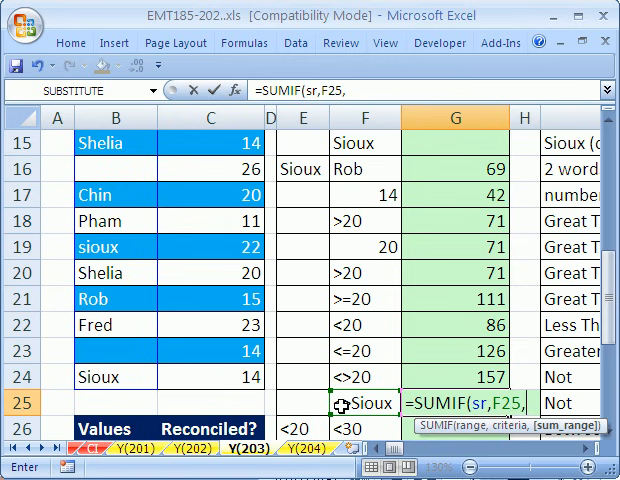
type("s)")
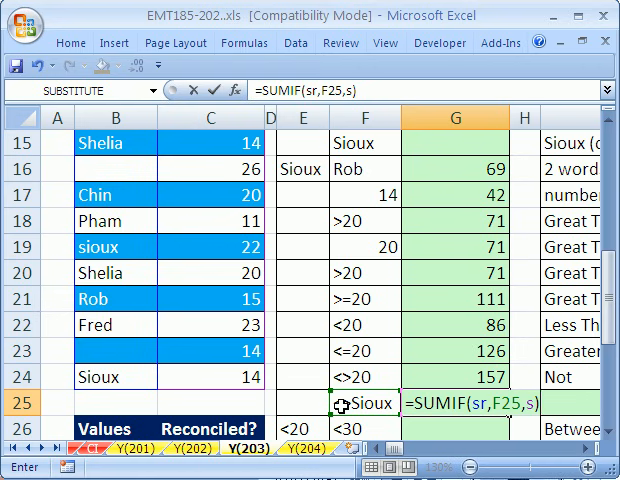
key("Return")
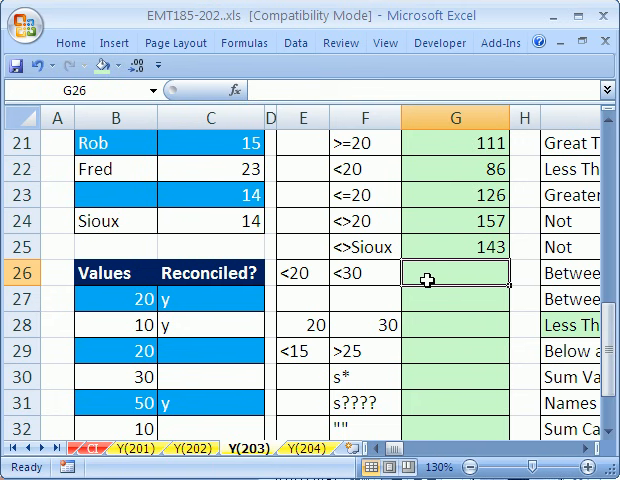
mouse_move(358, 284)
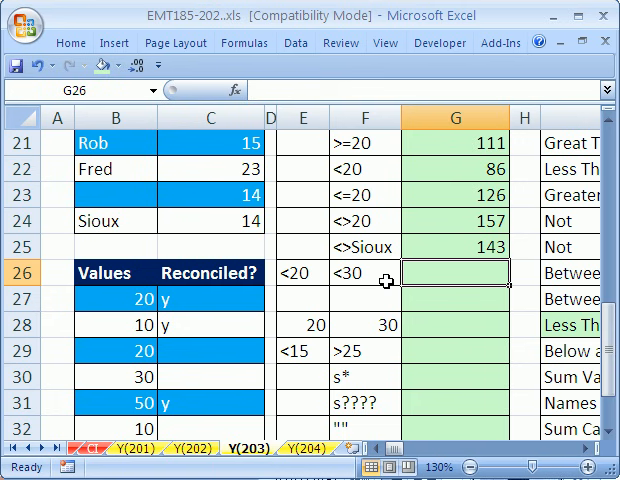
mouse_move(352, 276)
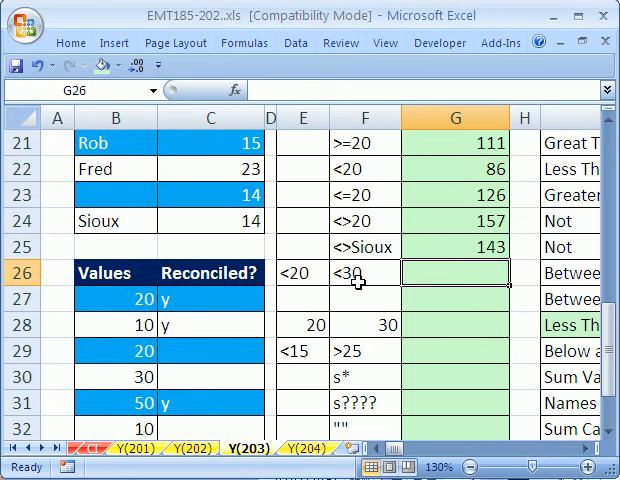
Step: Enter =SUMIF(s,F26)-SUMIF(s,E26) in G26 so the under-30 minus under-20 sum returns 111
scroll("up", 3)
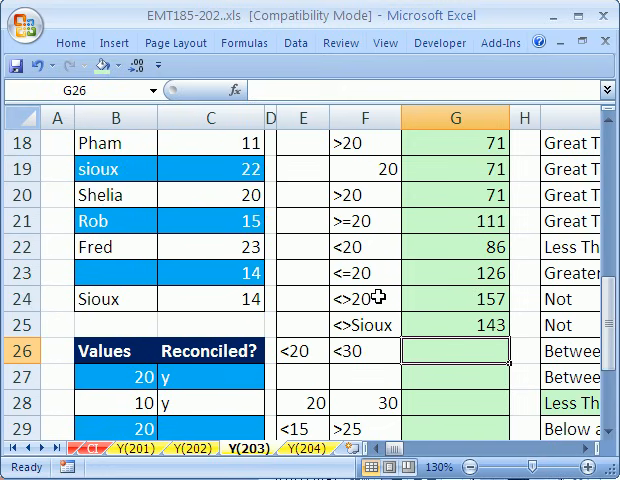
mouse_move(308, 360)
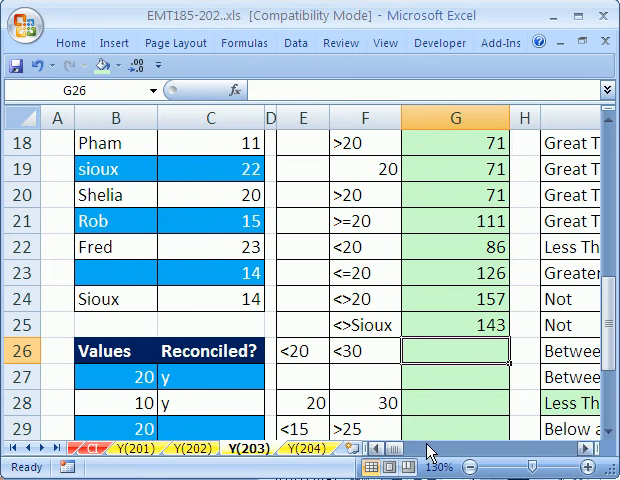
type("=s")
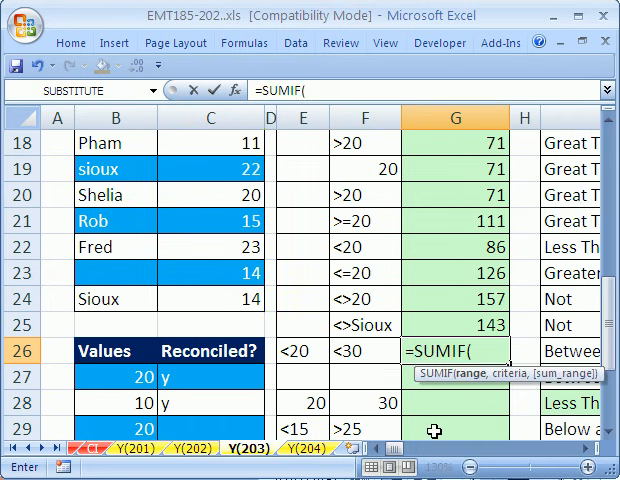
type("s,")
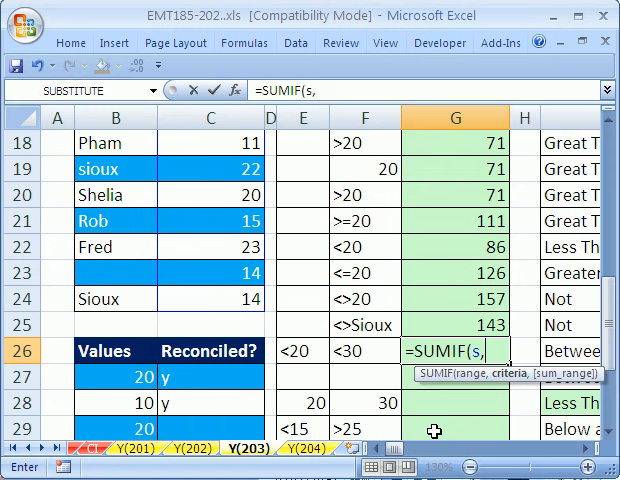
left_click(368, 350)
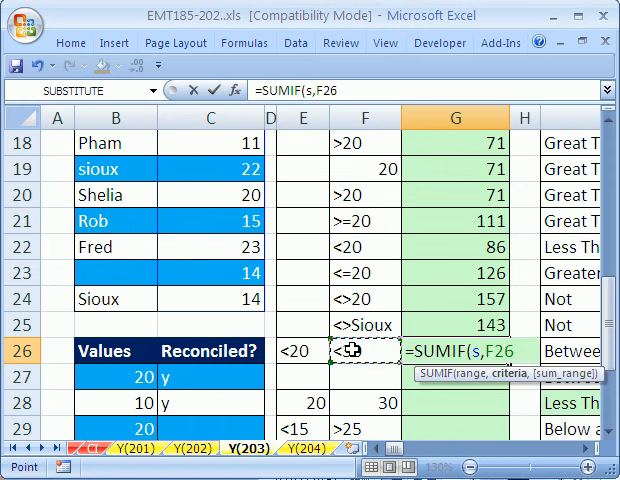
type(")-su")
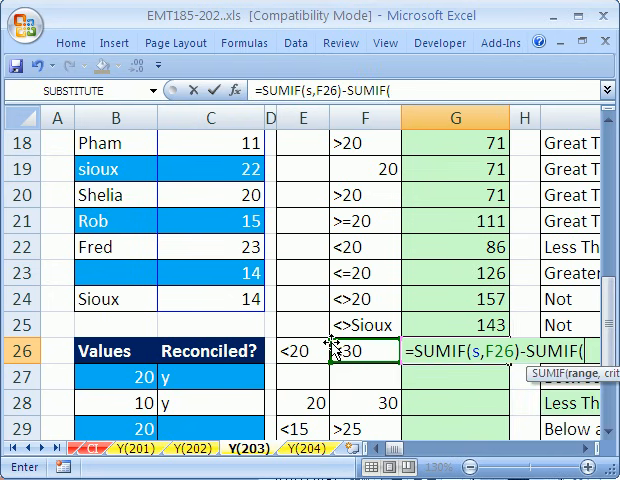
type("s,")
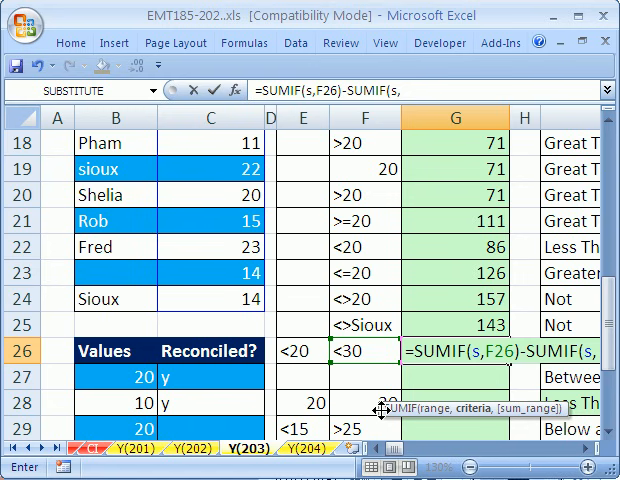
left_click(304, 352)
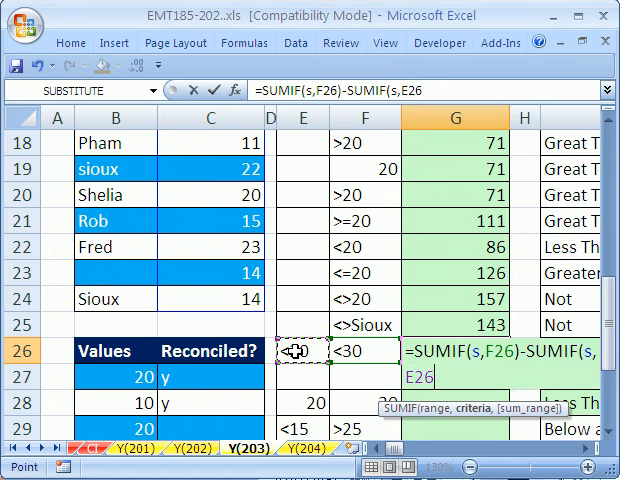
type(")")
key("Return")
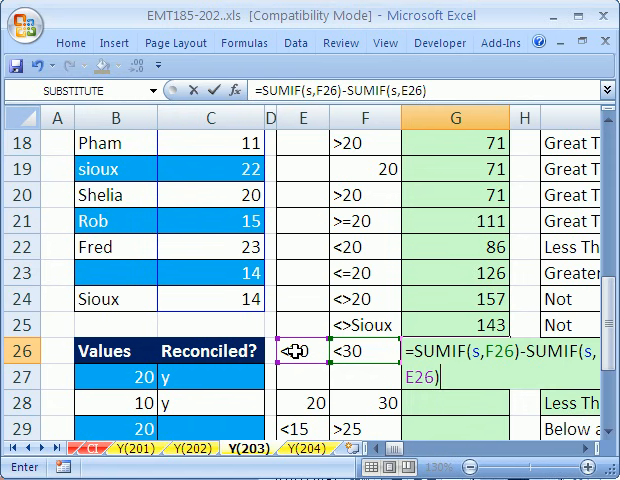
key("Return")
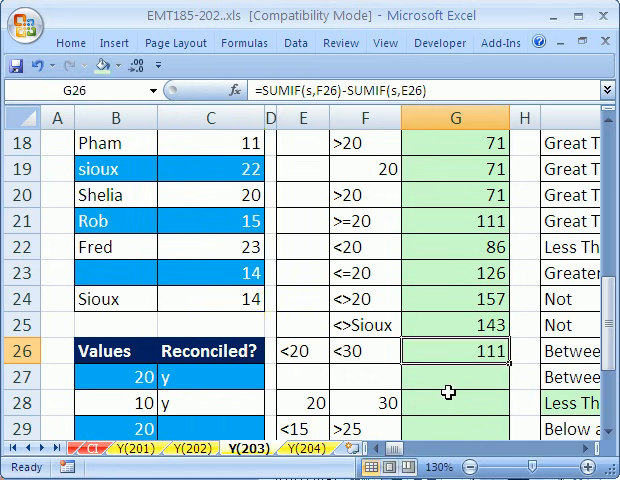
left_click(454, 404)
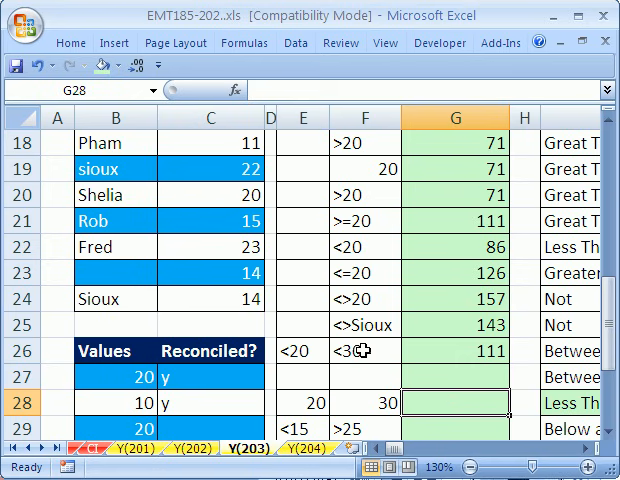
Step: Build the I28 label joining "Less Than ", F28, " And Greater Than Or Equal To " and E28
scroll("down", 3)
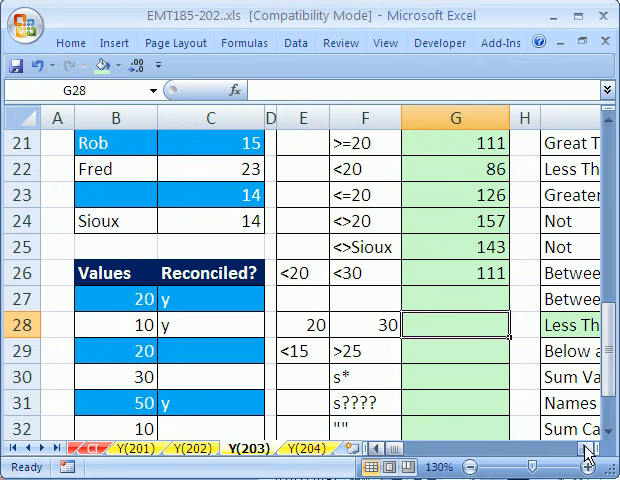
mouse_move(506, 414)
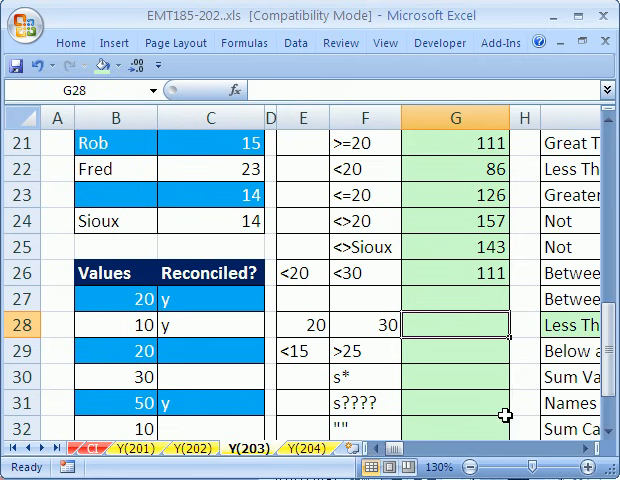
scroll("right", 3)
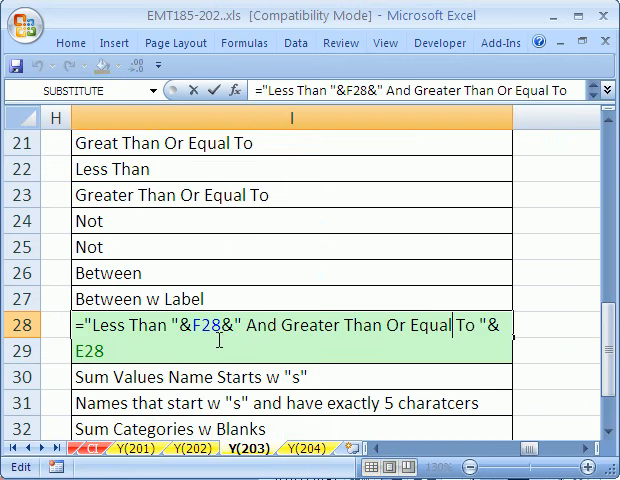
key("Return")
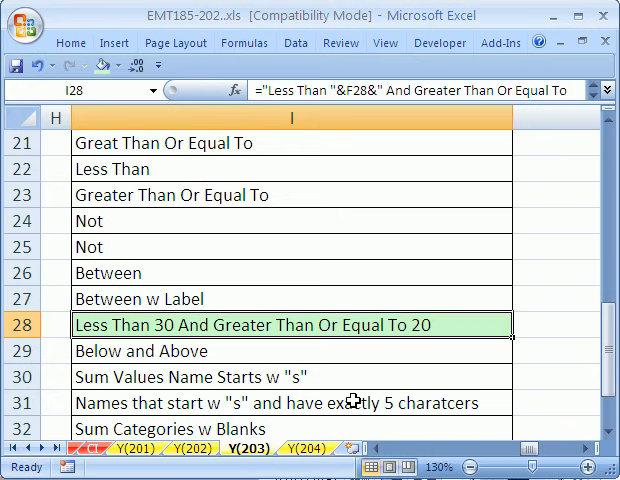
scroll("left", 3)
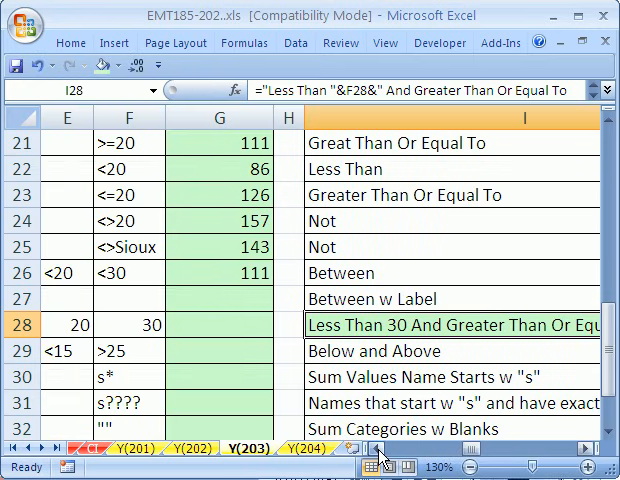
left_click(232, 324)
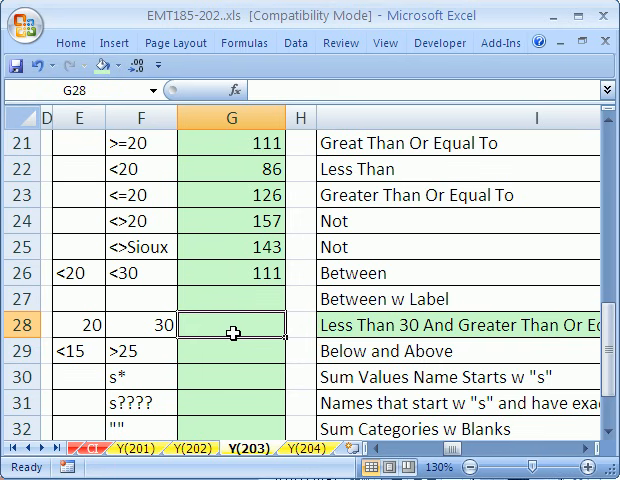
Step: Enter =SUMIF(s,"<"&F28)-SUMIF(s,"<"&E28) in G28 for the 20-to-30 between sum
type("=sumif")
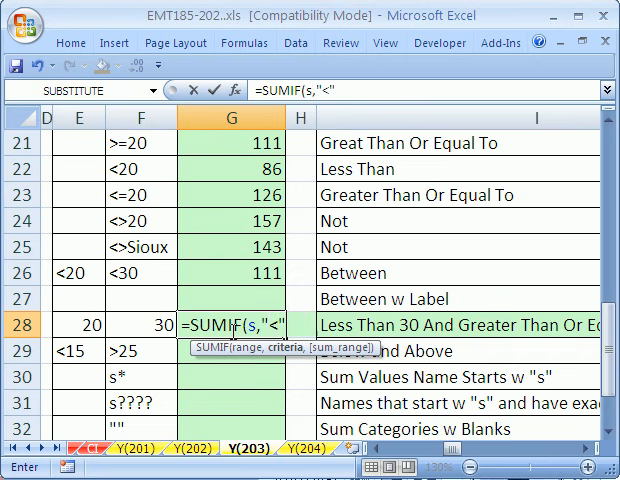
left_click(150, 324)
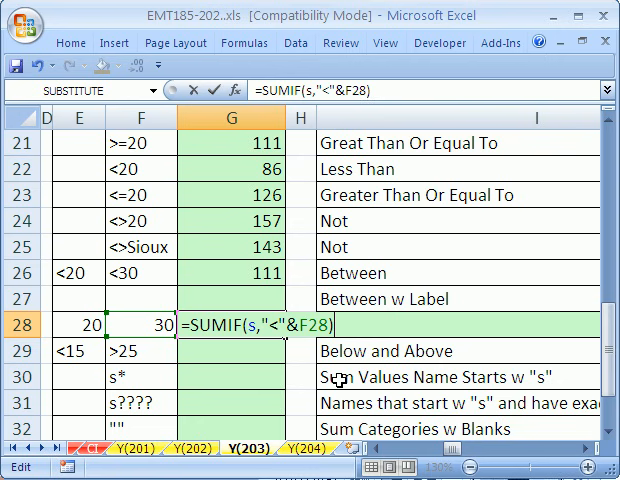
type("-SUMIF(s,\"<\"&F28)")
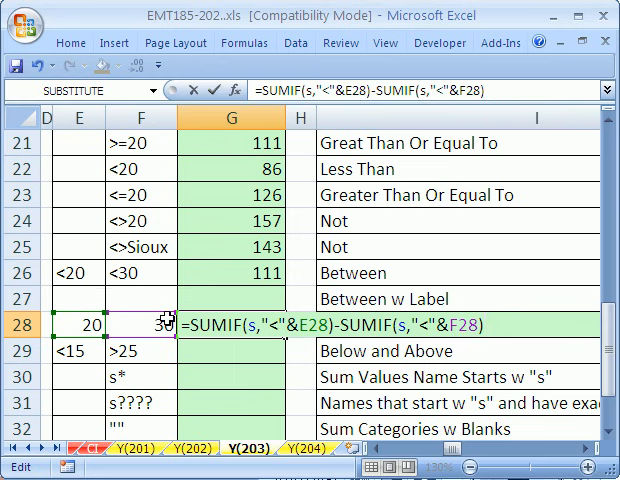
key("Return")
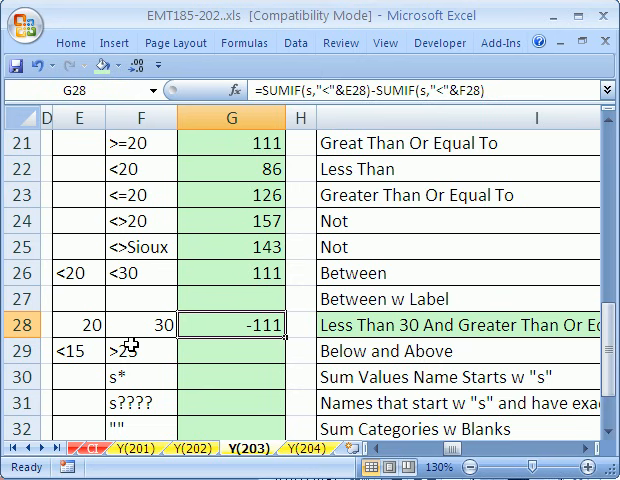
Step: Correct the swapped F28/E28 references so G28 returns 111
double_click(232, 324)
type("SUMIF(s,\"<\"&F28)-")
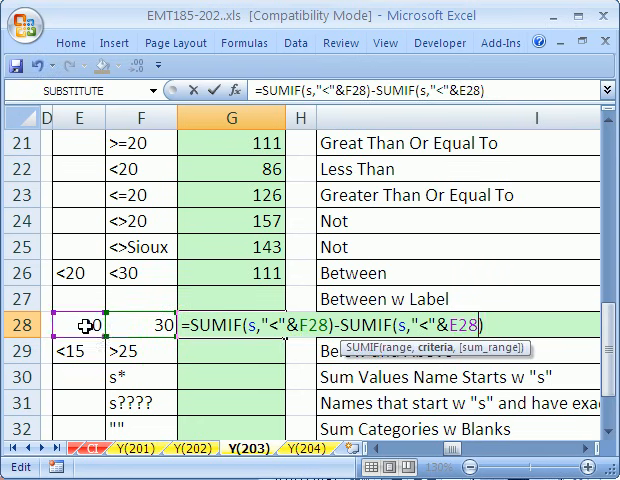
key("Return")
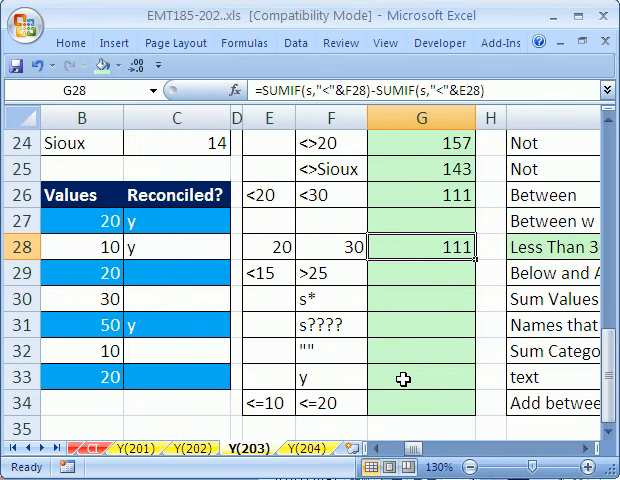
Step: Enter =SUMIF(s,F29)+SUMIF(s,E29) in G29, adding values above 25 and below 15 for 79
left_click(436, 272)
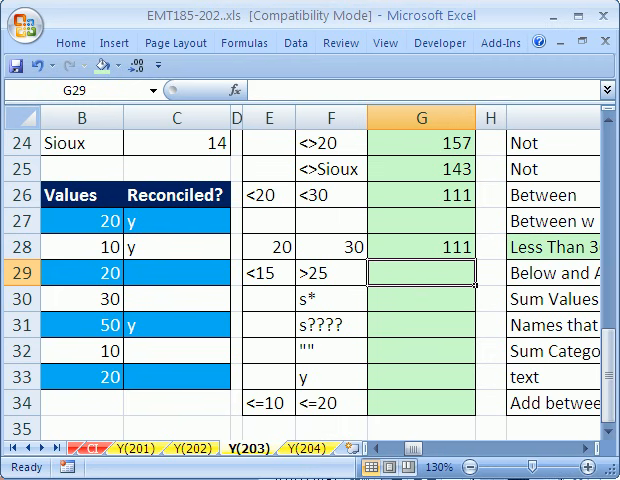
type("=SUMIF(s,F29)+SUMIF(s,E29)")
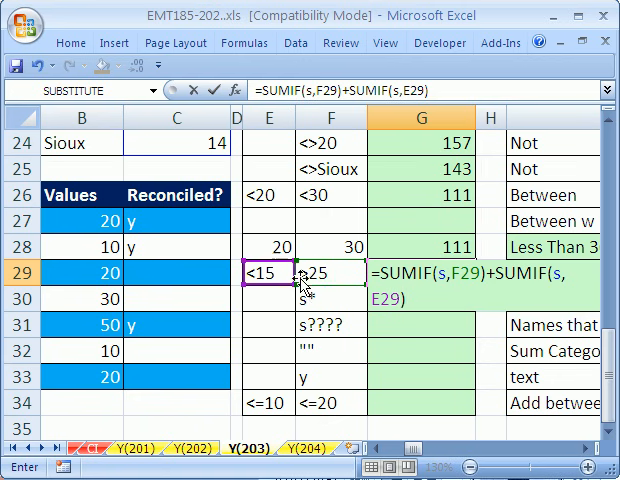
left_click(332, 272)
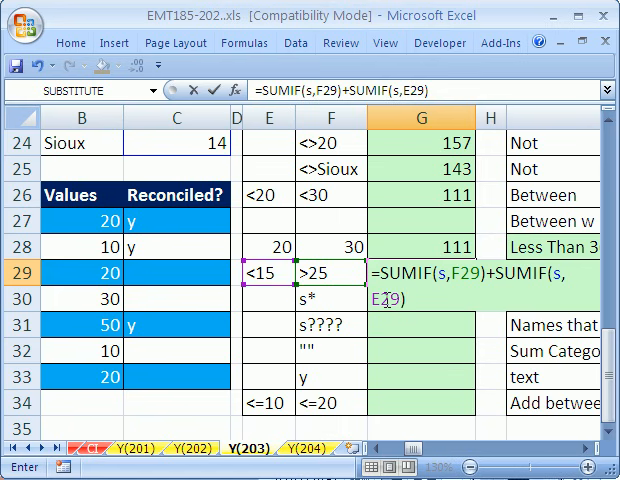
key("Return")
type("=SUMIF(sr,F30,s)")
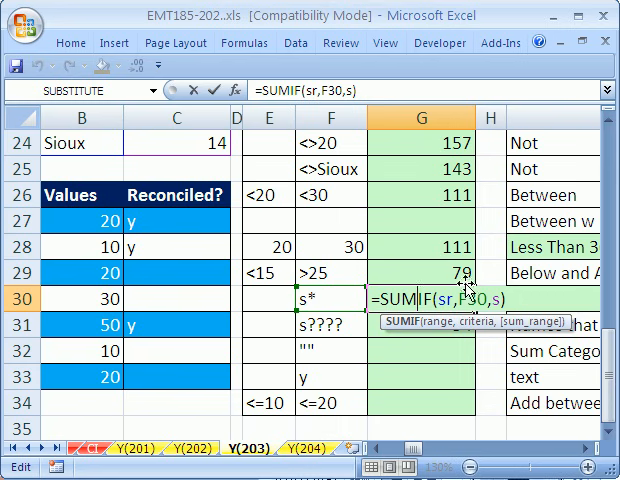
Step: Enter =SUMIF(sr,F30,s) down G30:G32, giving 88 for s*, 54 for s???? and 40 for blanks
key("Return")
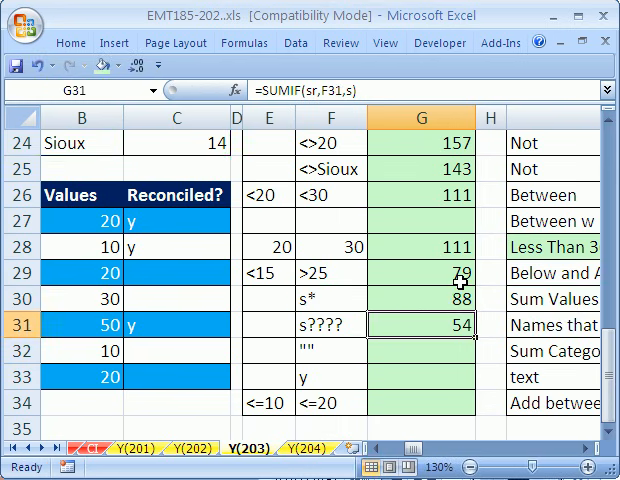
mouse_move(316, 336)
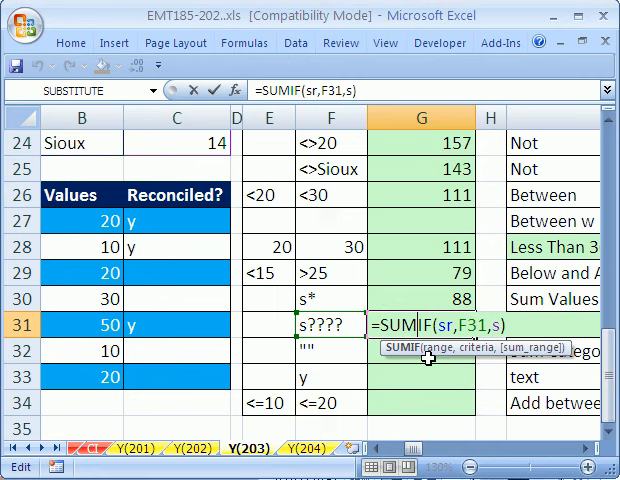
key("Return")
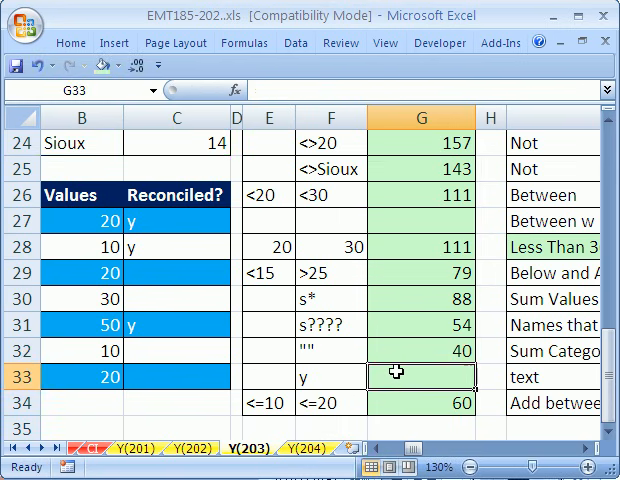
Step: Enter =SUMIF(C27:C33,F33,B27:B33) in G33, totalling reconciled-y values to 80
type("=SUMIF(")
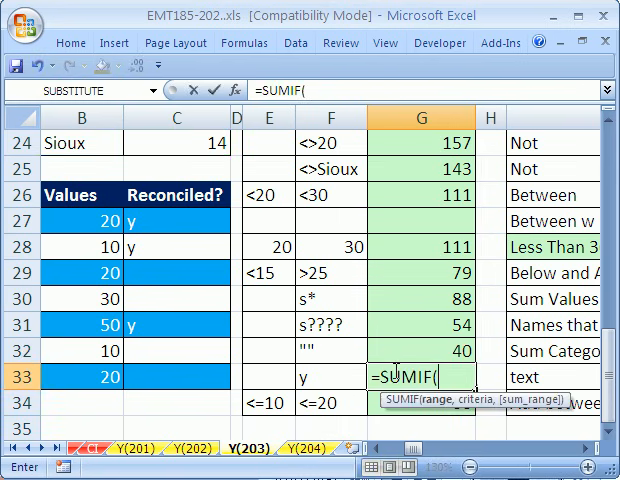
mouse_move(156, 216)
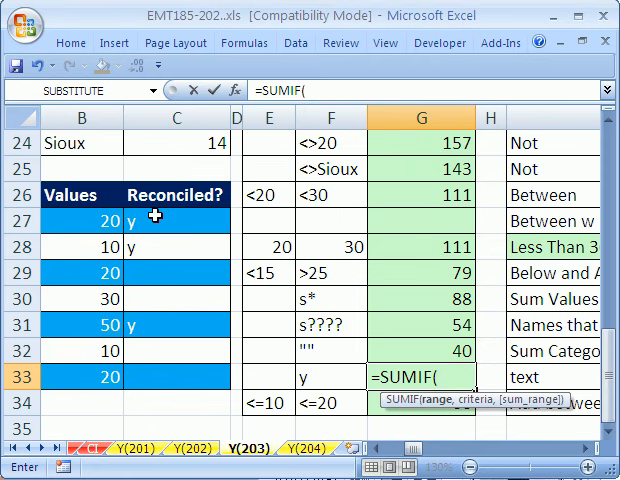
left_click_drag(172, 218, 172, 390)
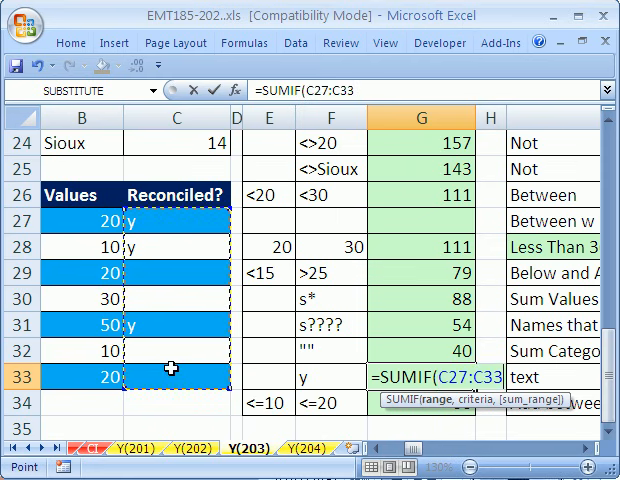
type(",")
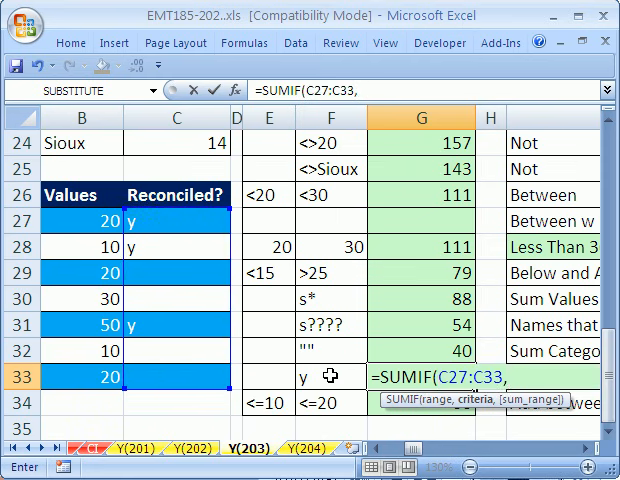
left_click(330, 382)
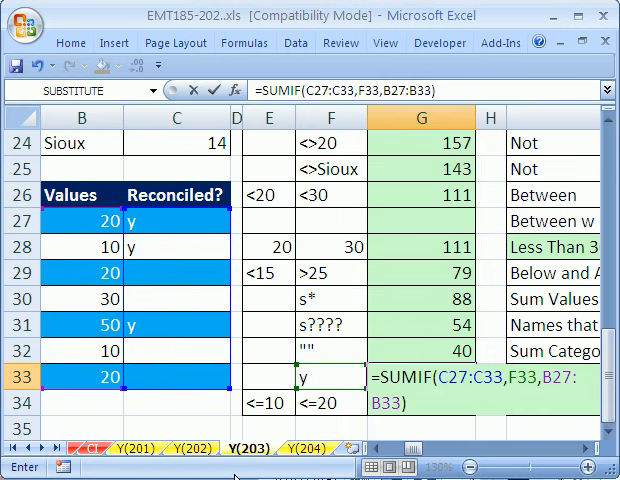
key("Return")
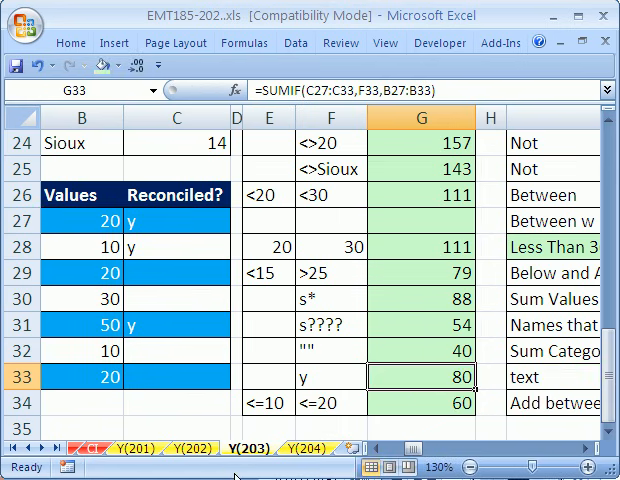
mouse_move(228, 470)
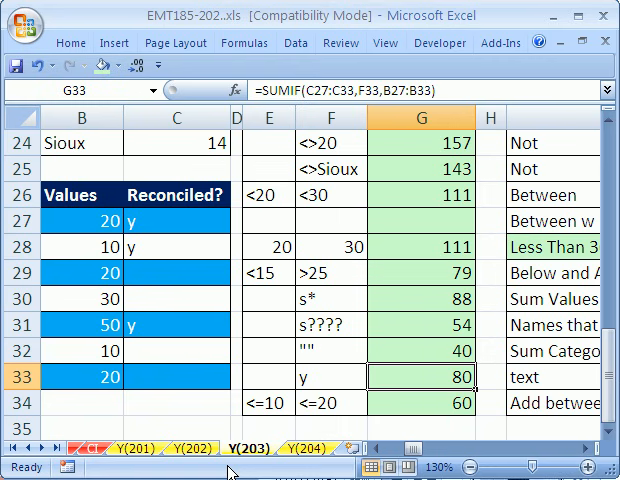